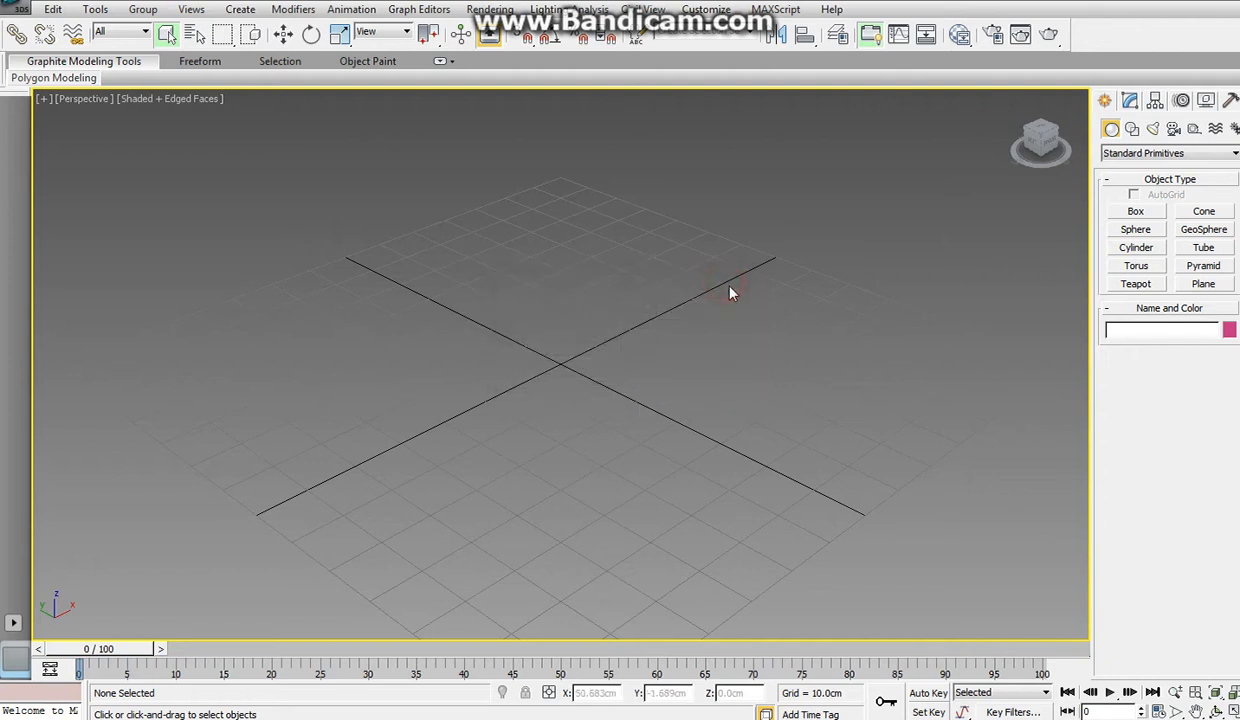
mouse_move(716, 292)
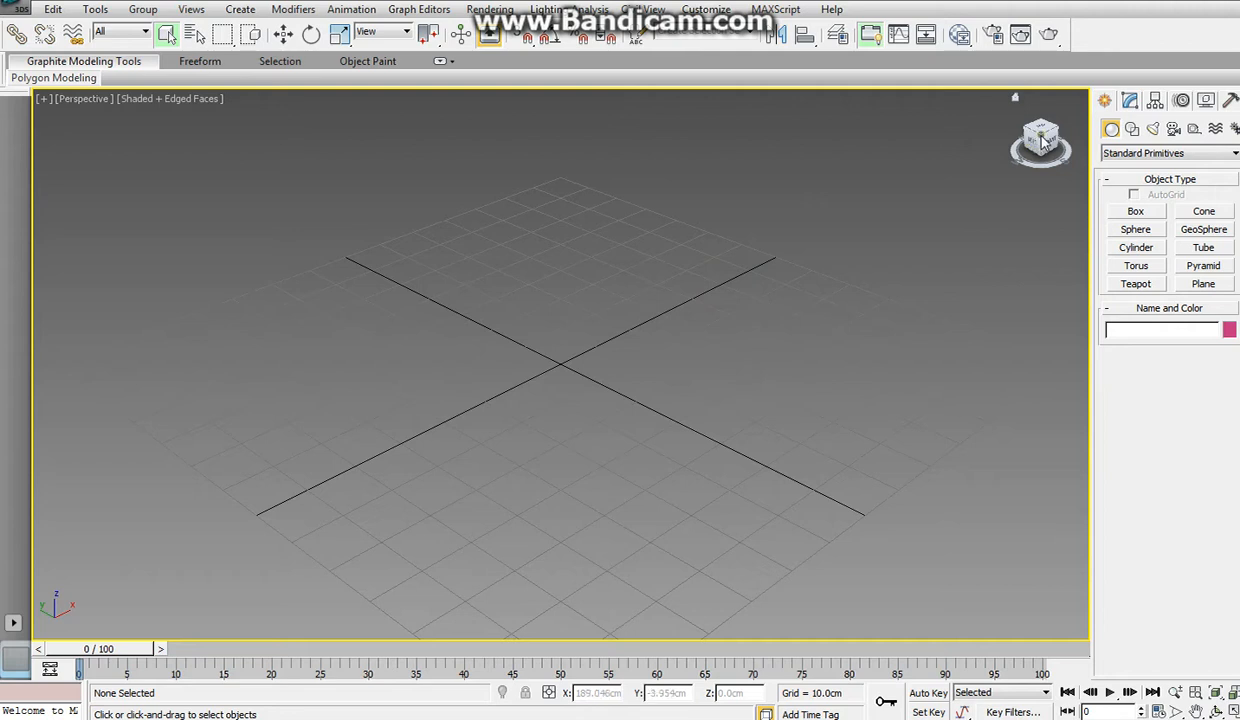
mouse_move(604, 356)
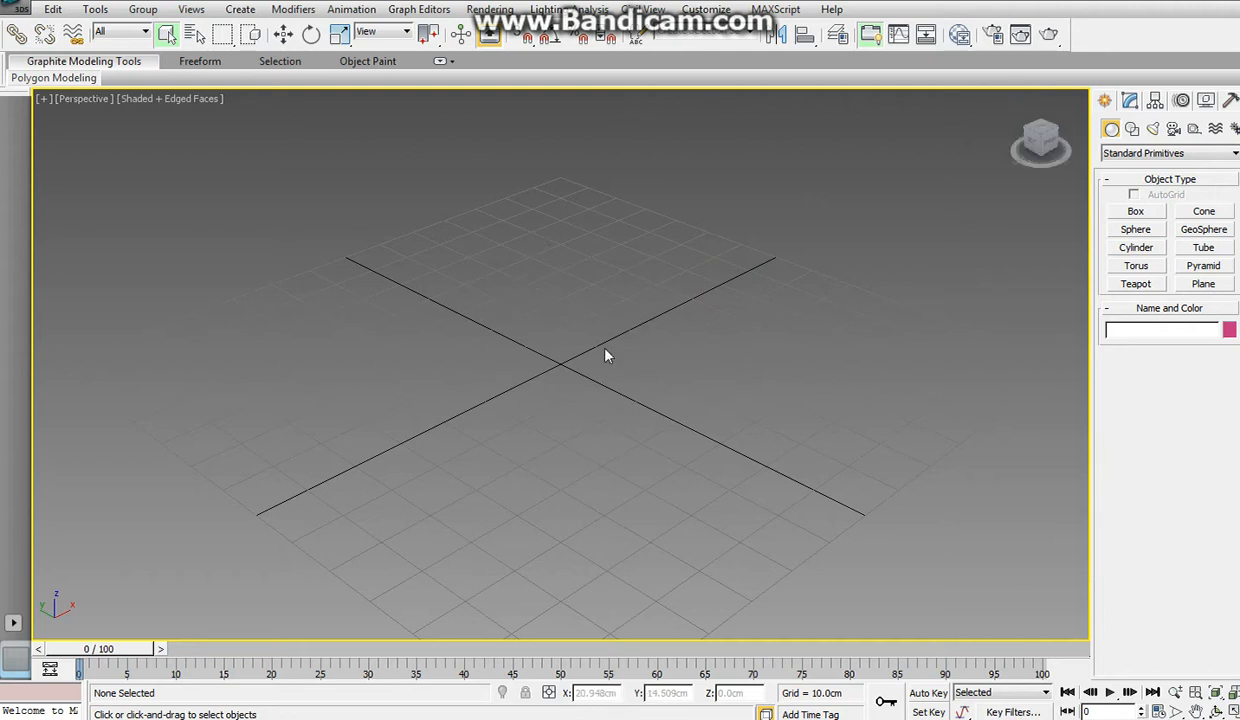
mouse_move(668, 376)
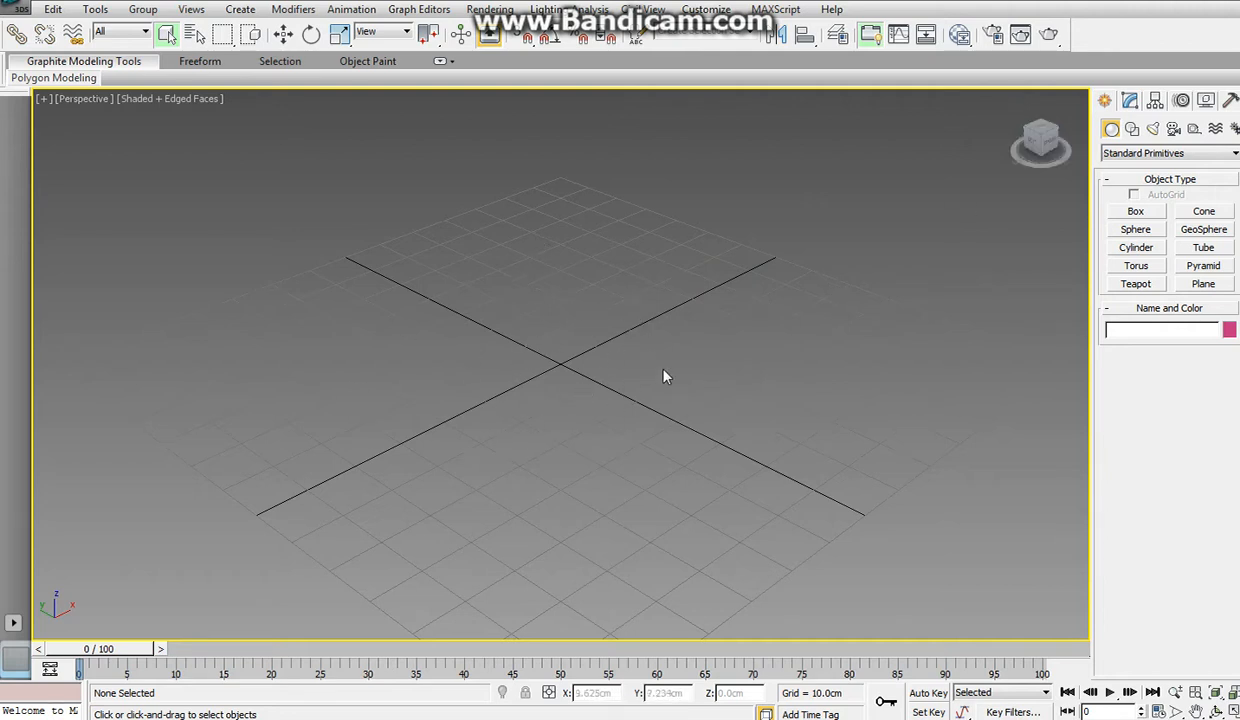
mouse_move(588, 316)
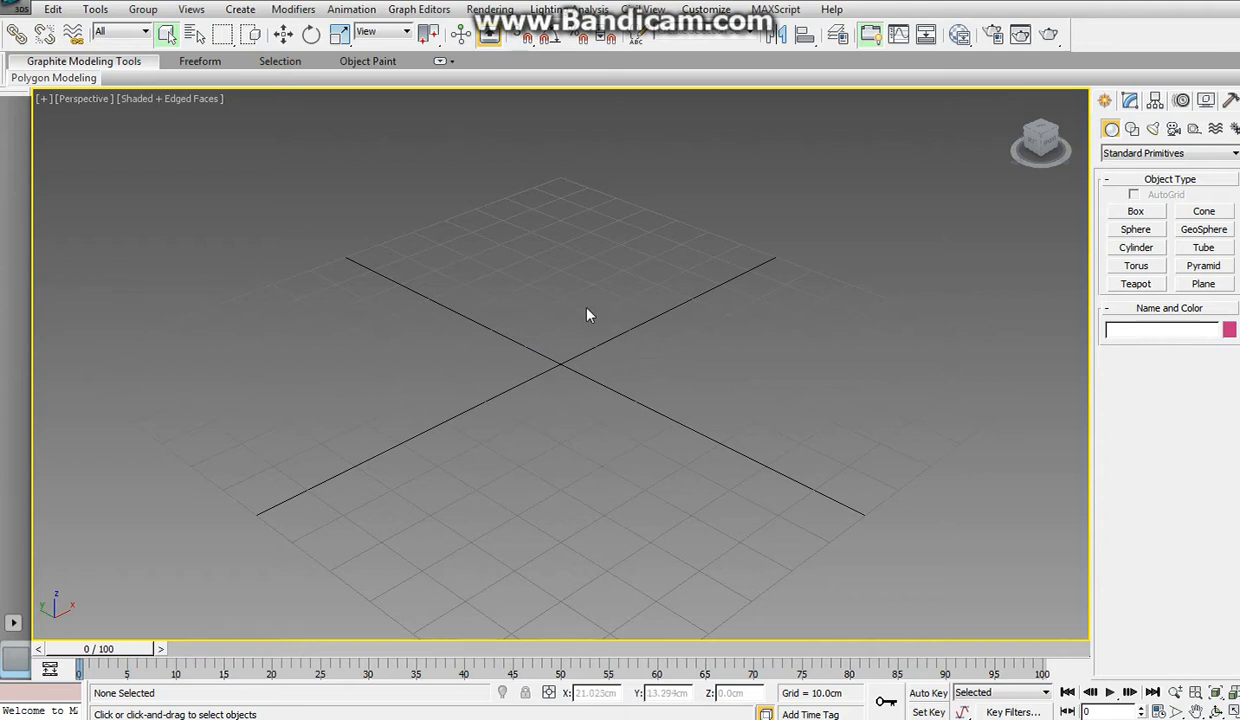
mouse_move(596, 344)
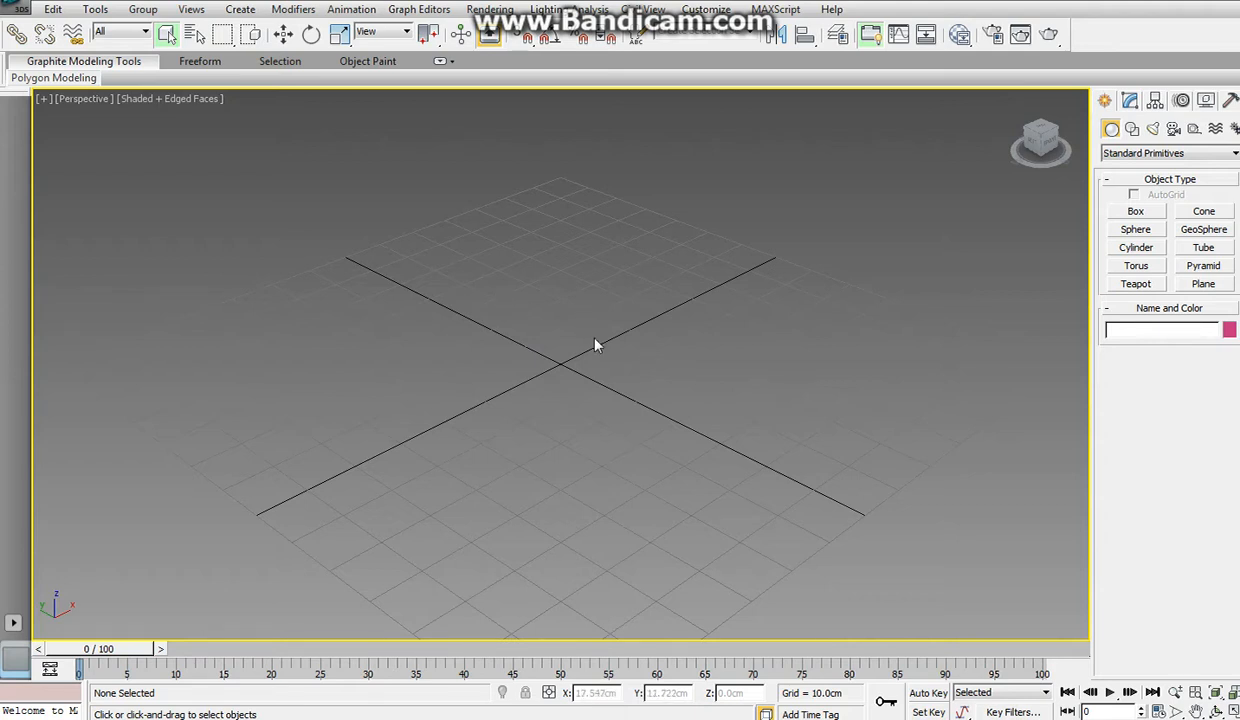
mouse_move(564, 374)
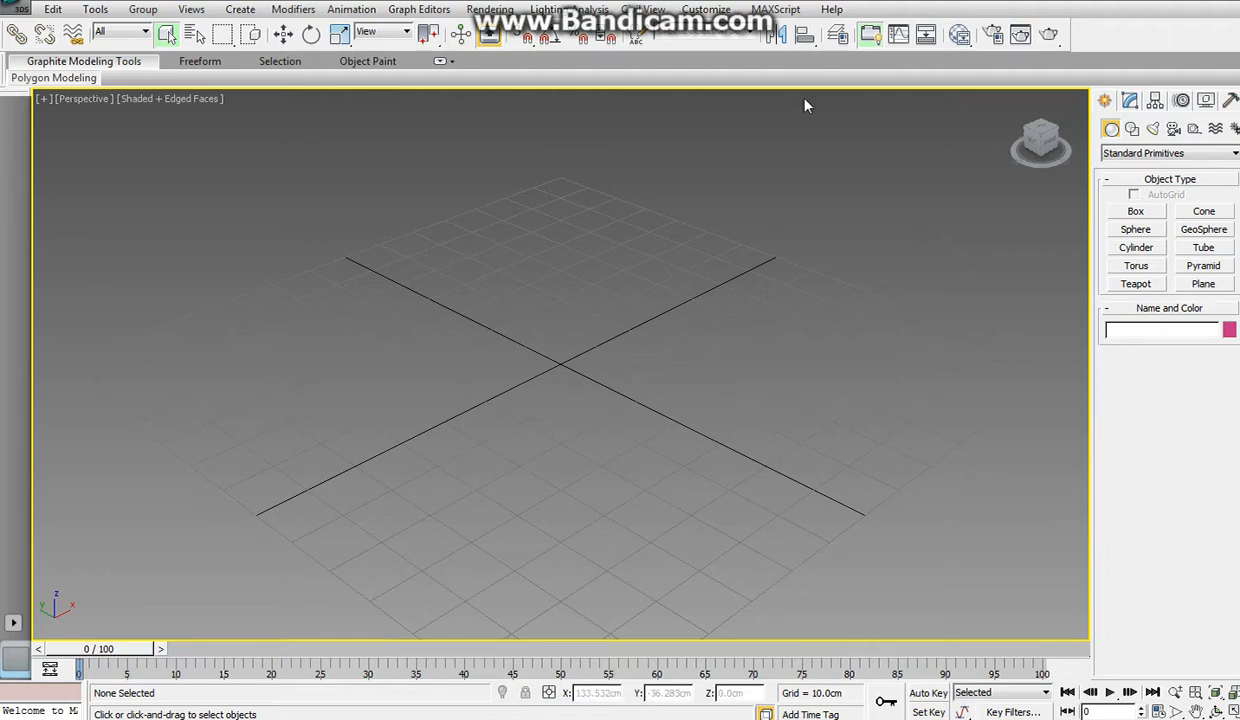
Step: Set the scene's display units to centimeters in the units setup
click(706, 8)
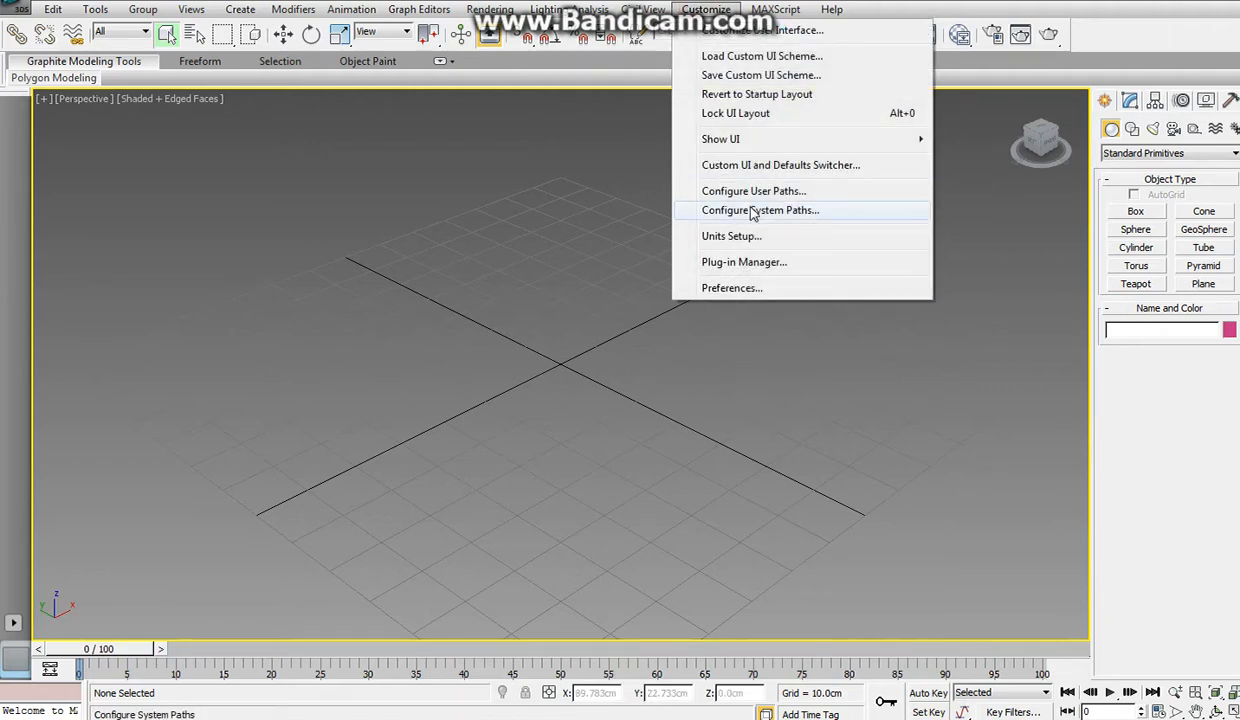
click(732, 236)
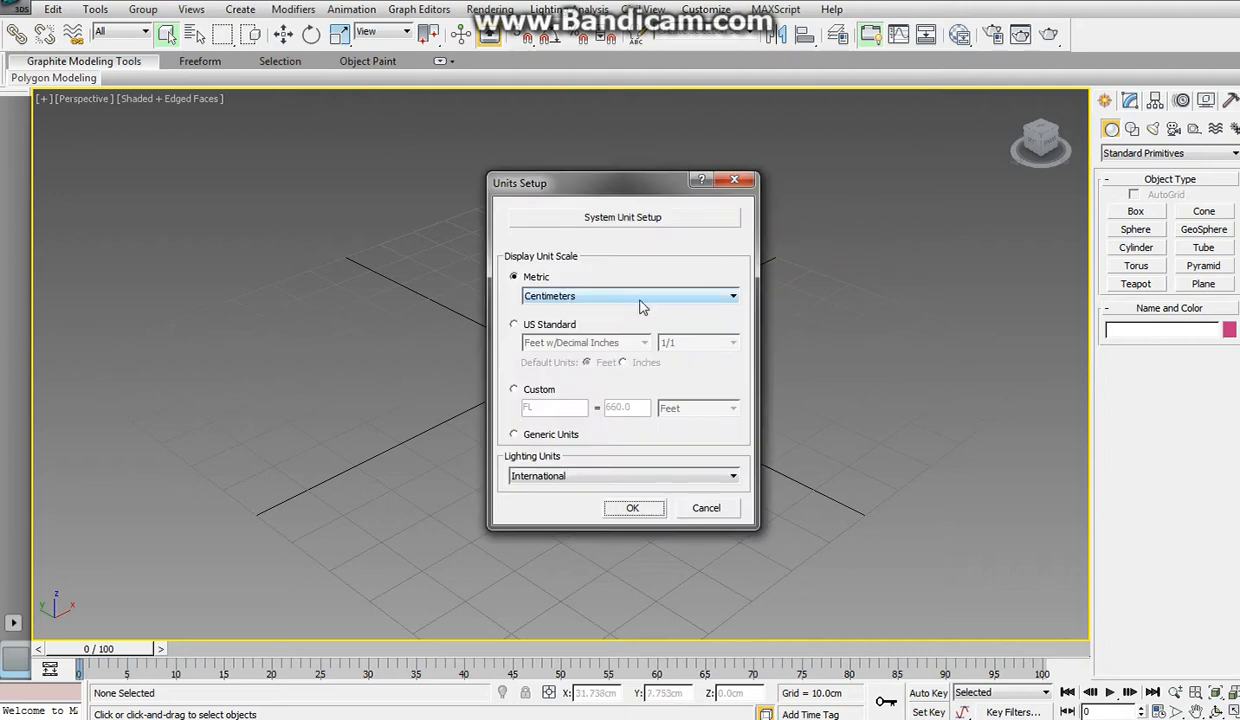
click(632, 508)
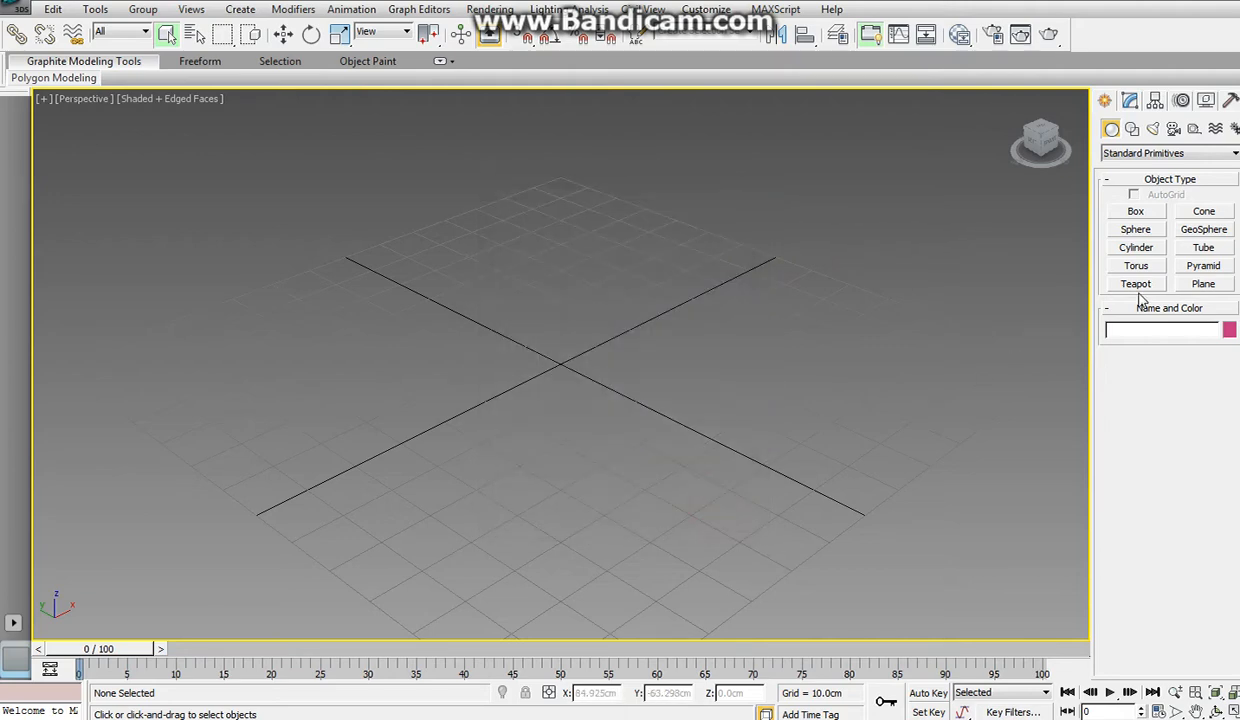
Step: Draw a plane on the grid and resize it to 4096.0cm length and width
click(1204, 284)
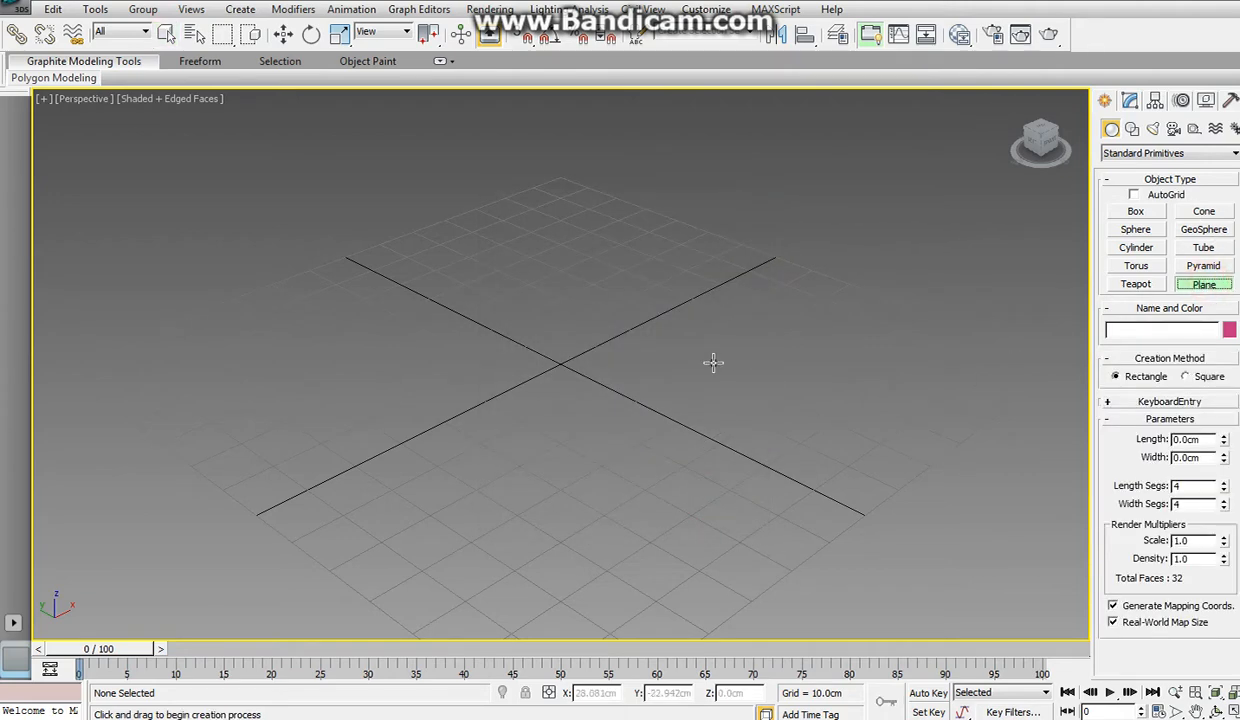
mouse_move(558, 364)
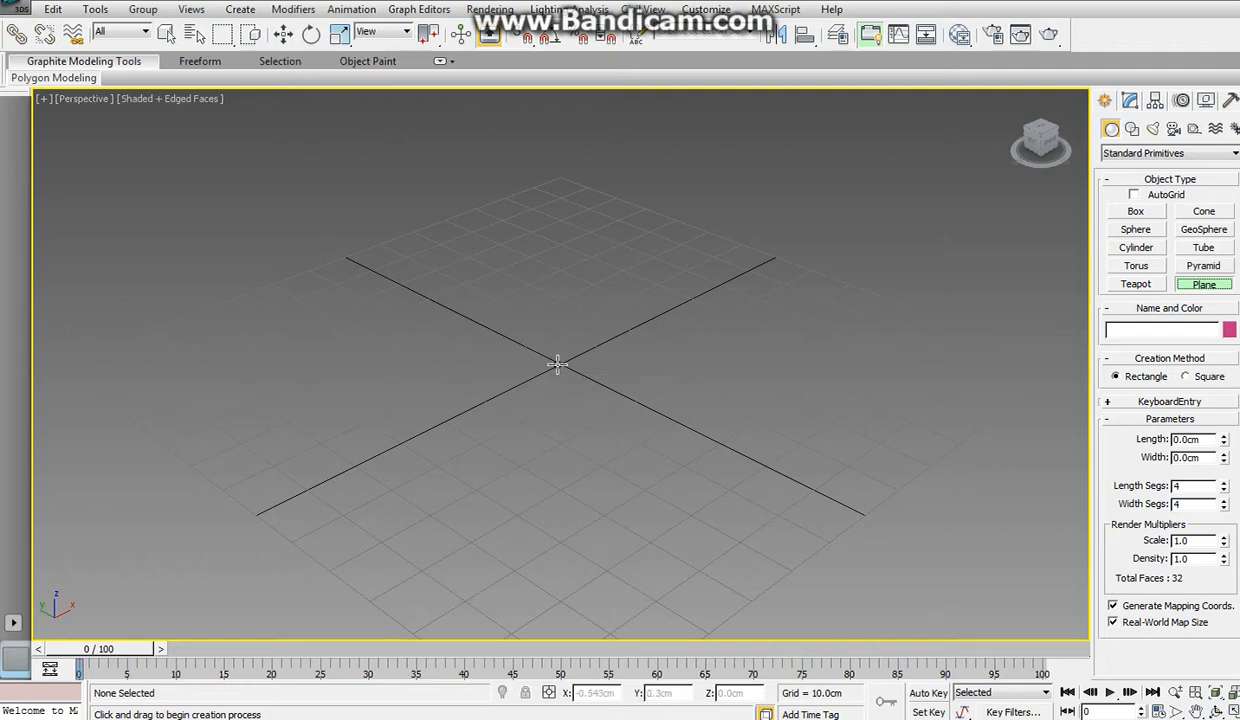
drag(558, 364, 936, 346)
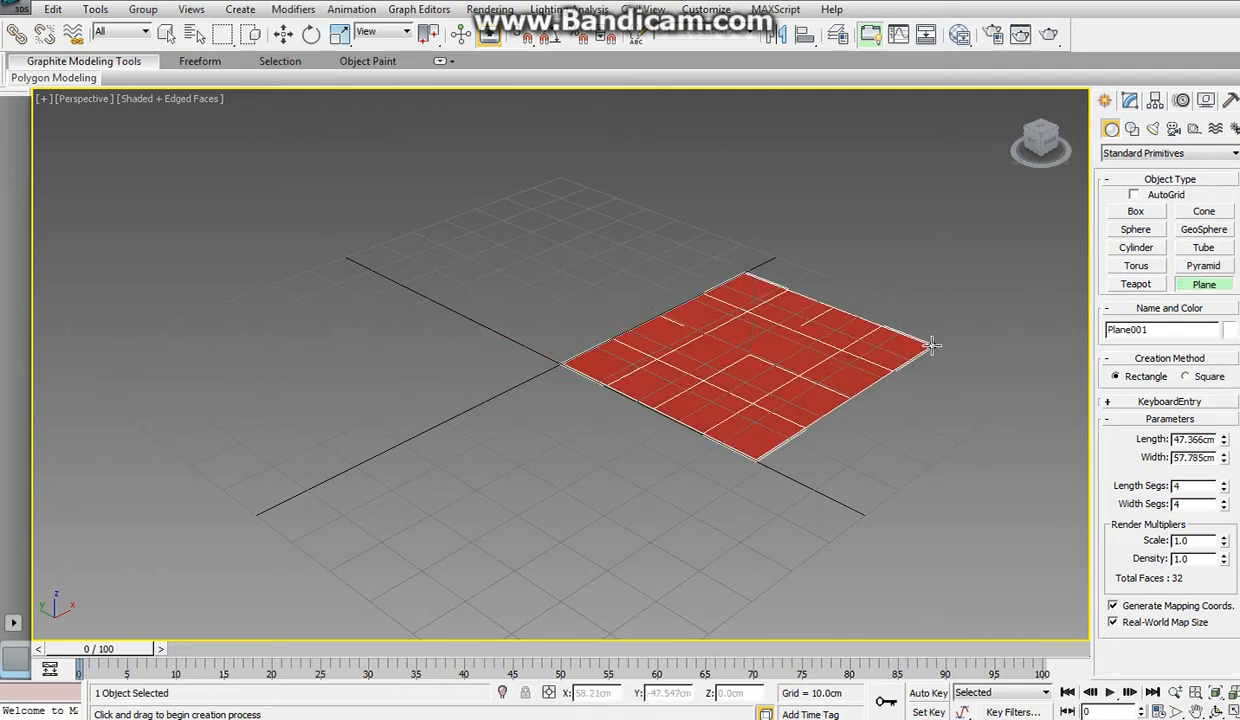
drag(936, 344, 1000, 350)
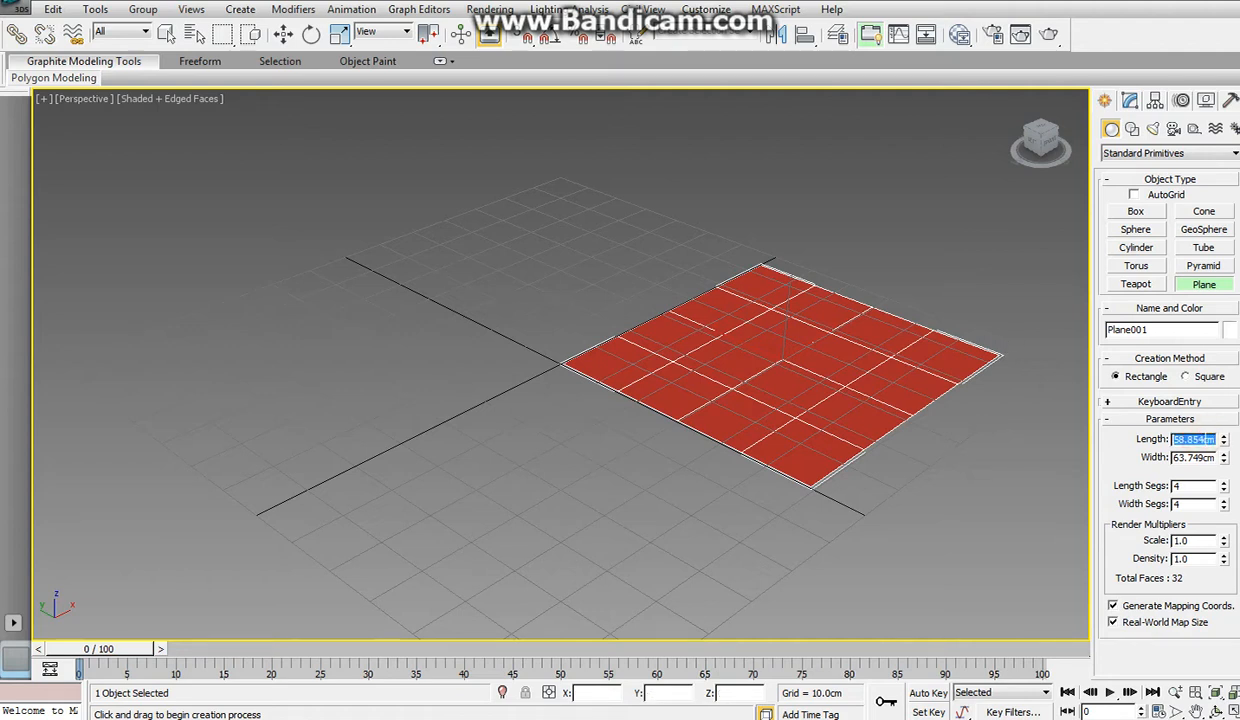
text(40)
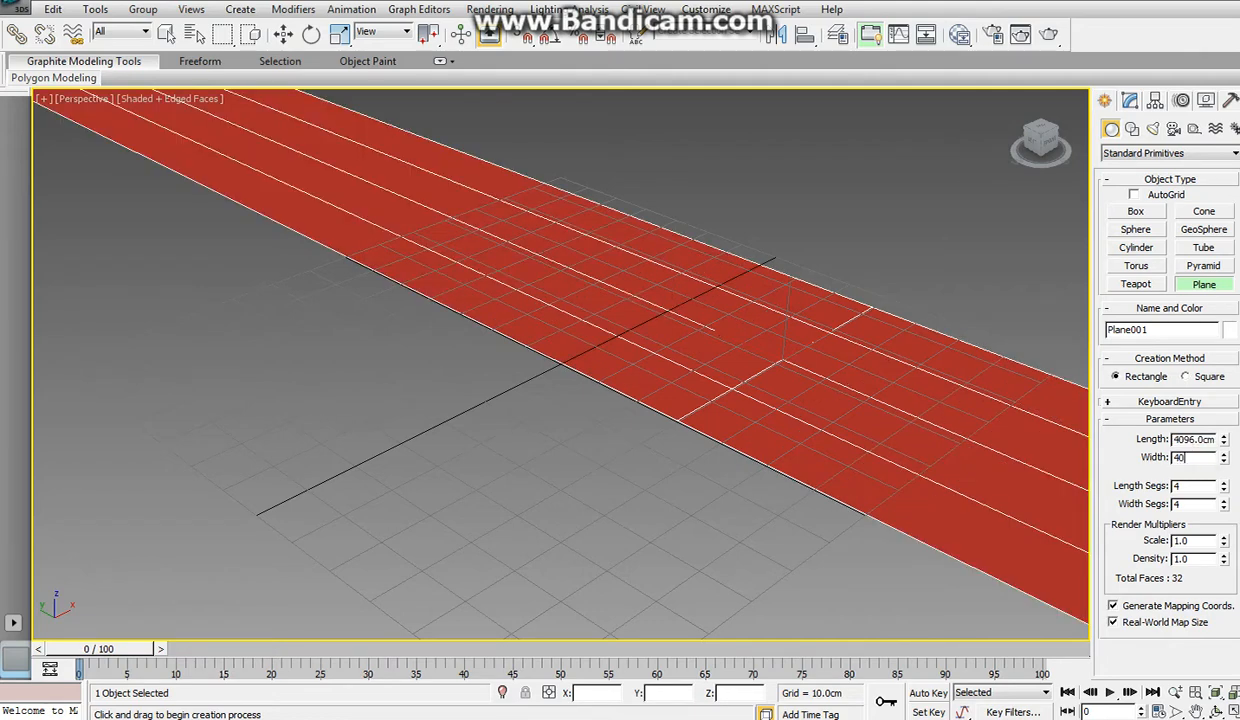
text(4096.0cm)
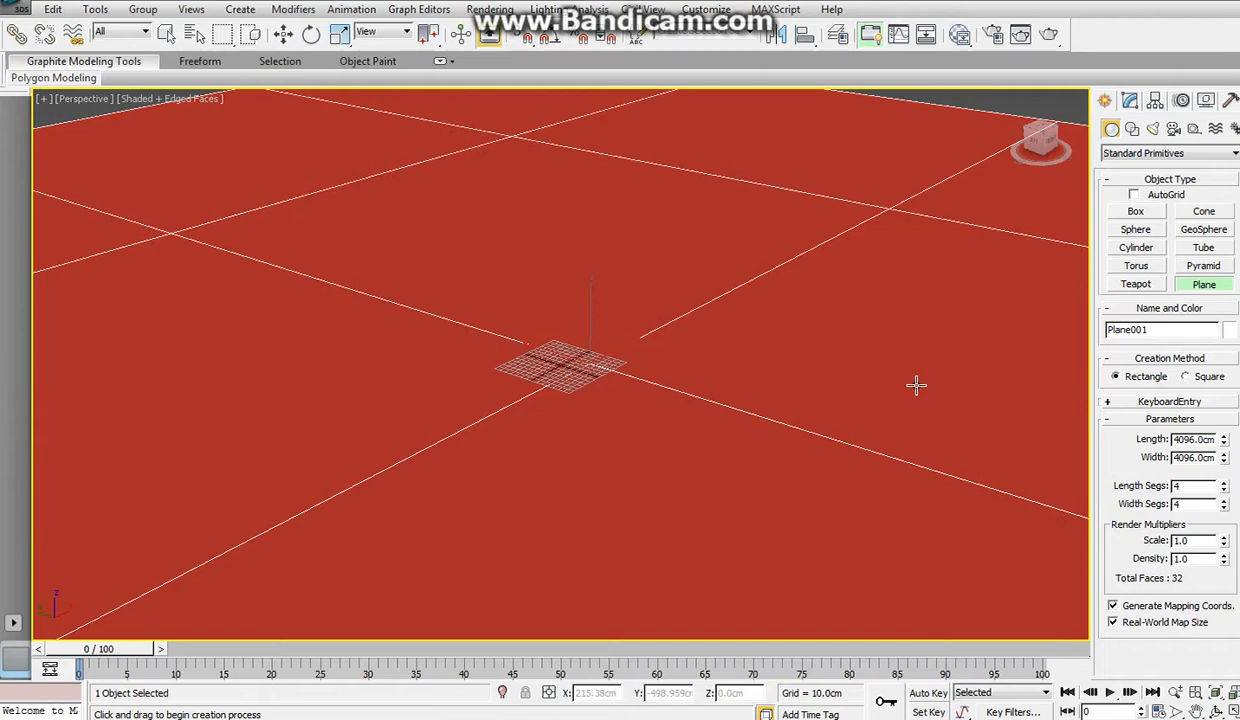
Step: Add a UVW Map modifier to the plane and set its U tiling to 14.0
click(1130, 100)
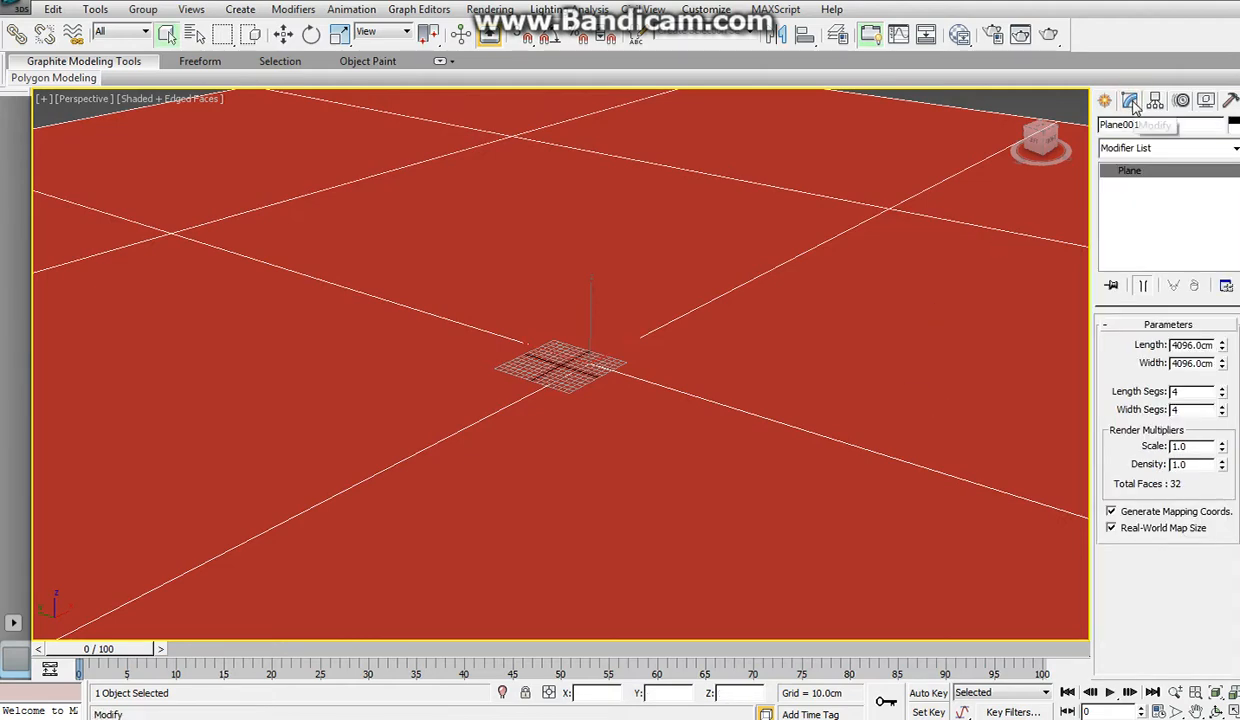
click(1236, 148)
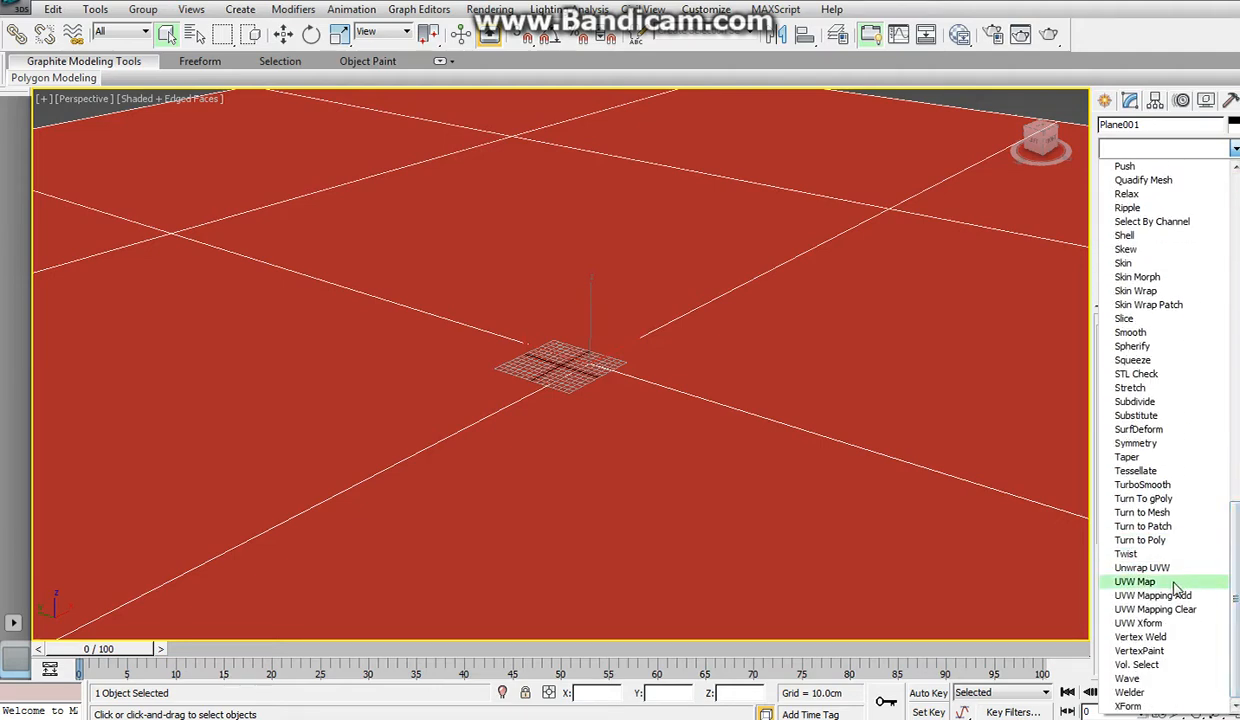
click(1136, 580)
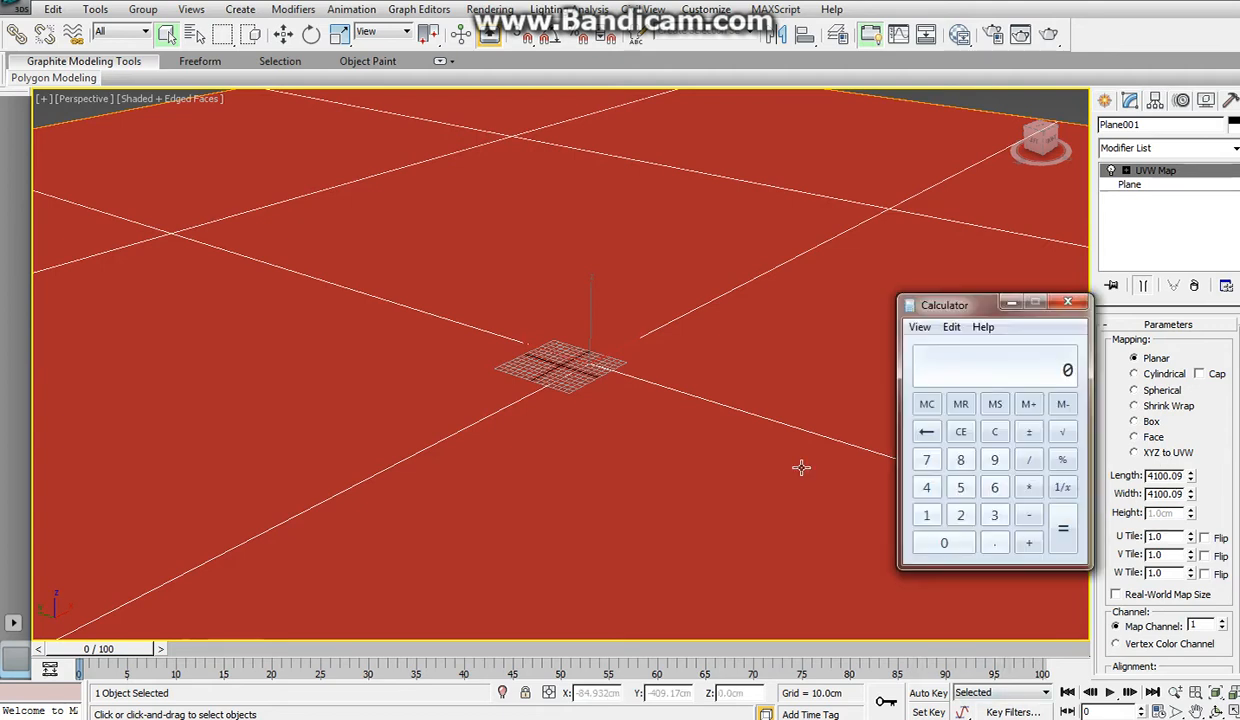
click(944, 542)
text(4096)
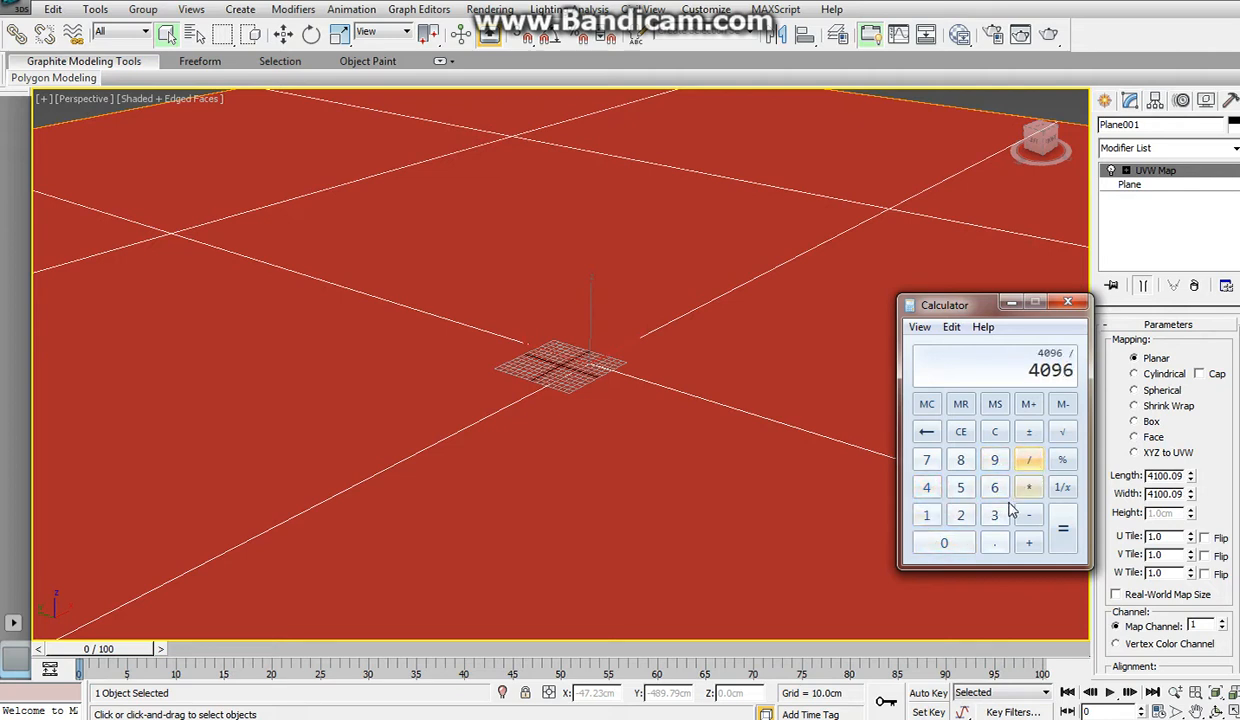
click(1064, 528)
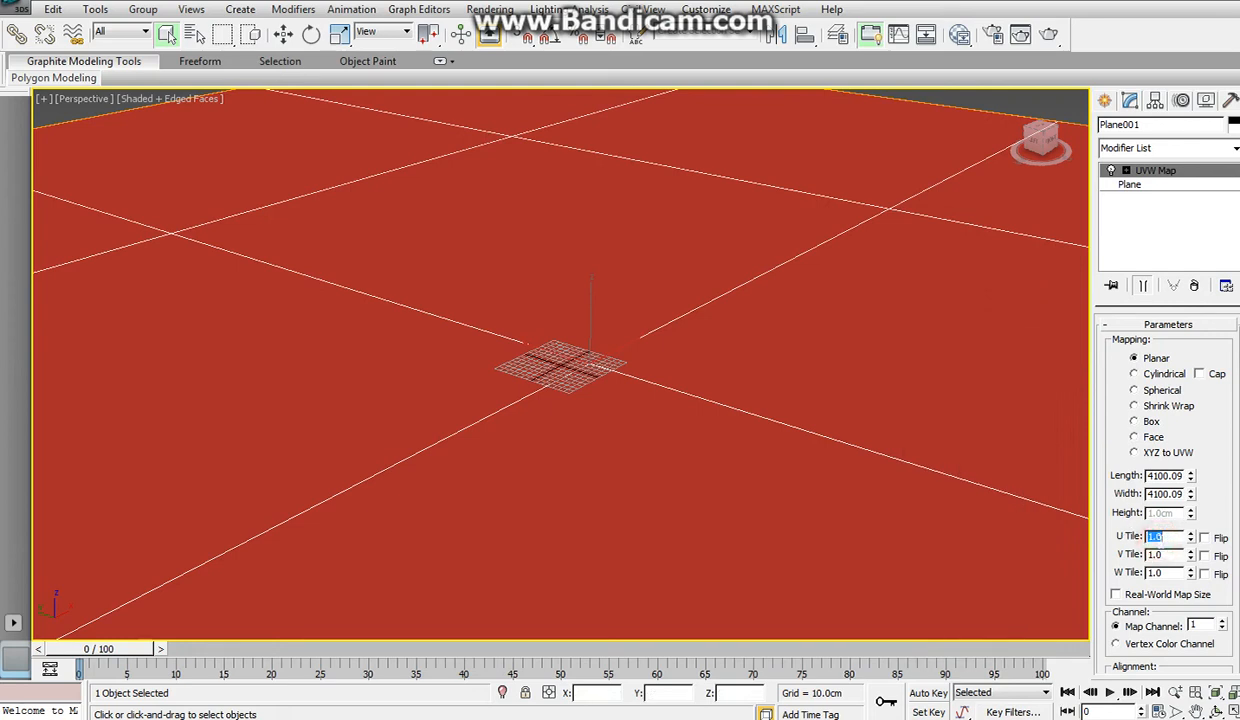
text(14.0)
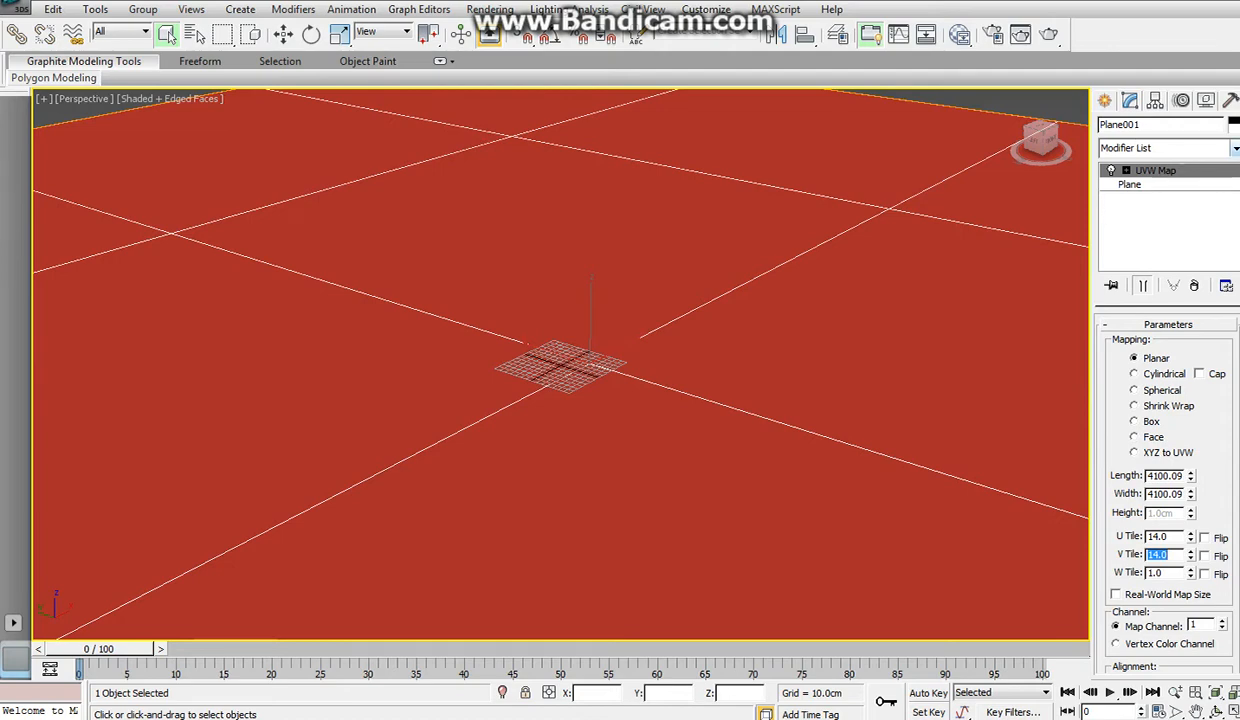
click(1160, 148)
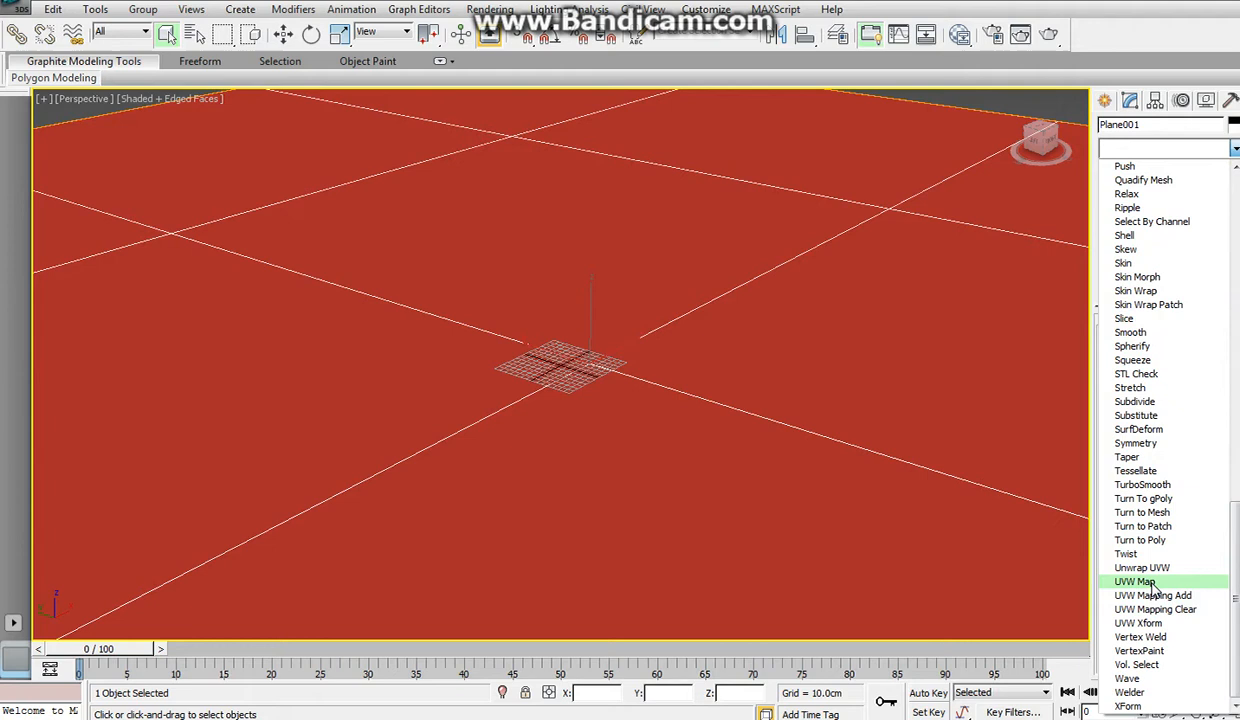
Step: Add a second UVW Map modifier and move it to map channel 2
click(1134, 580)
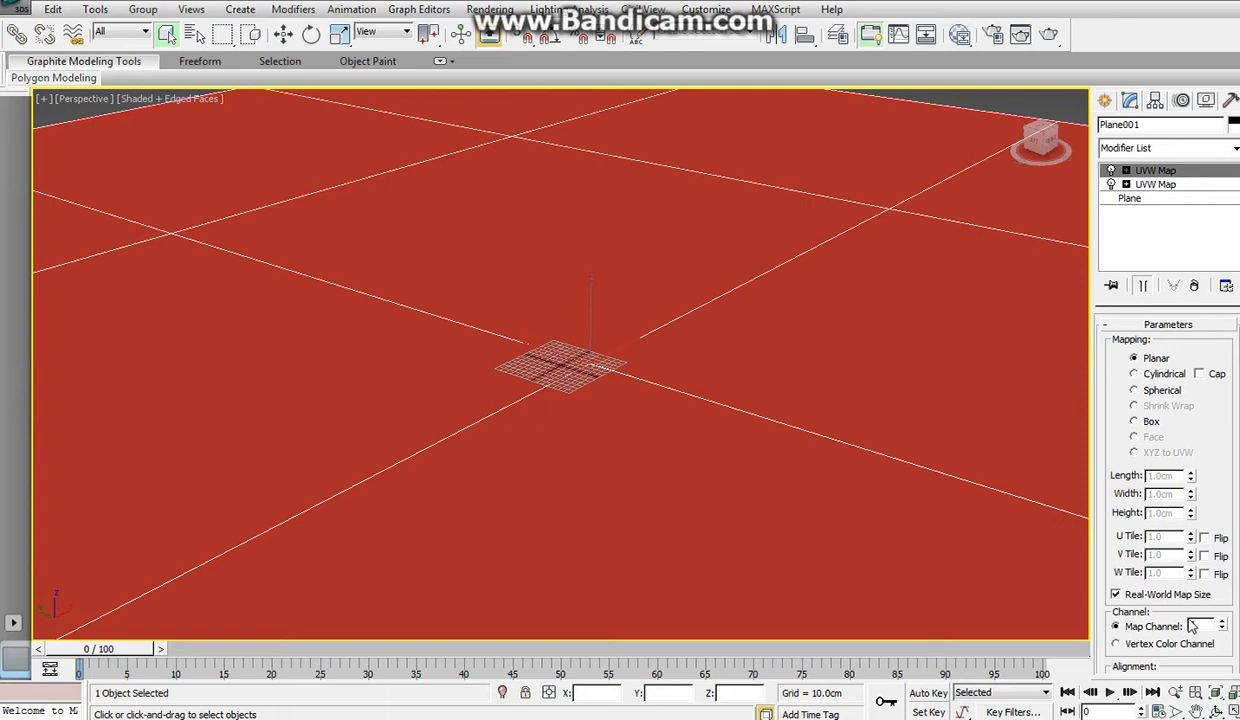
click(1220, 622)
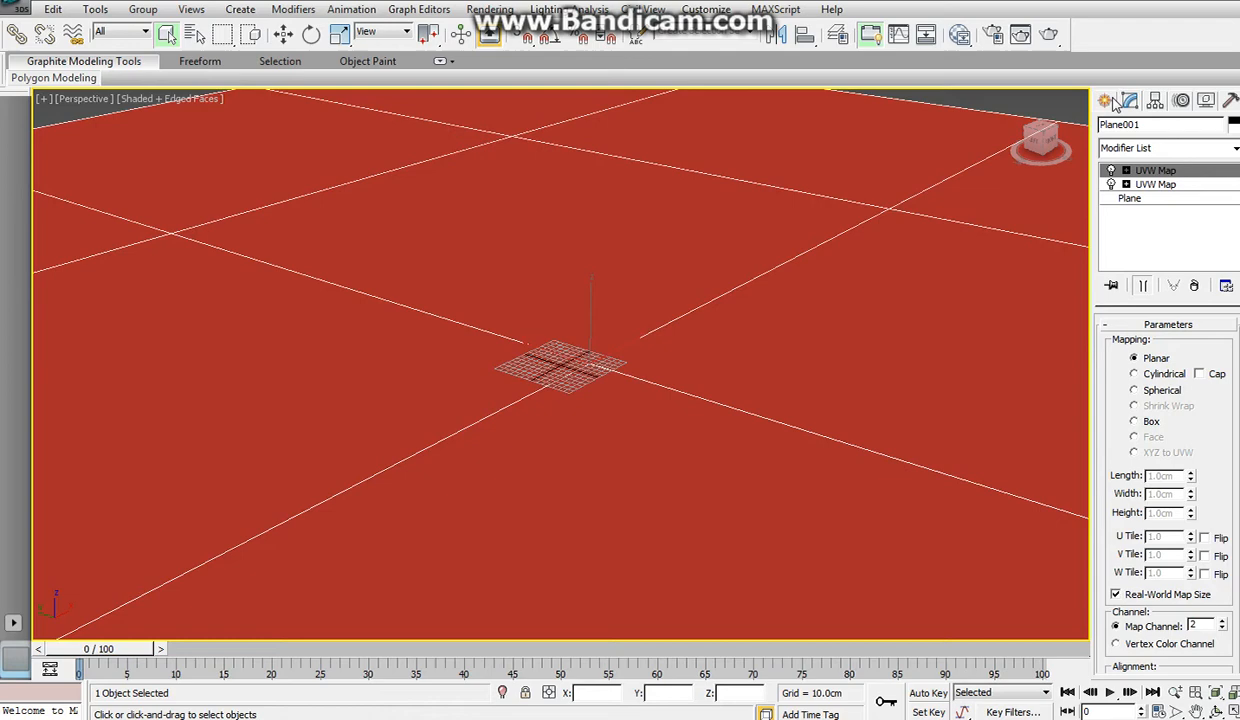
click(1168, 148)
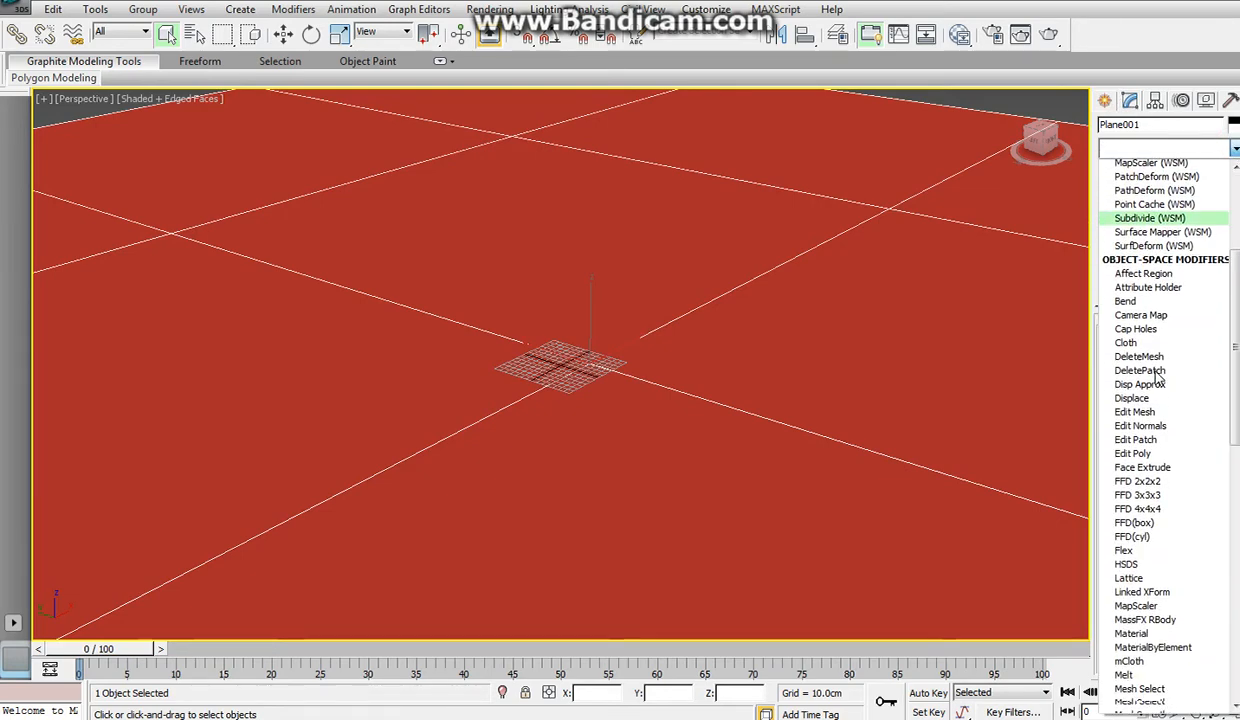
Step: Add a Tessellate modifier with four iterations and tension 25
scroll(down, 3)
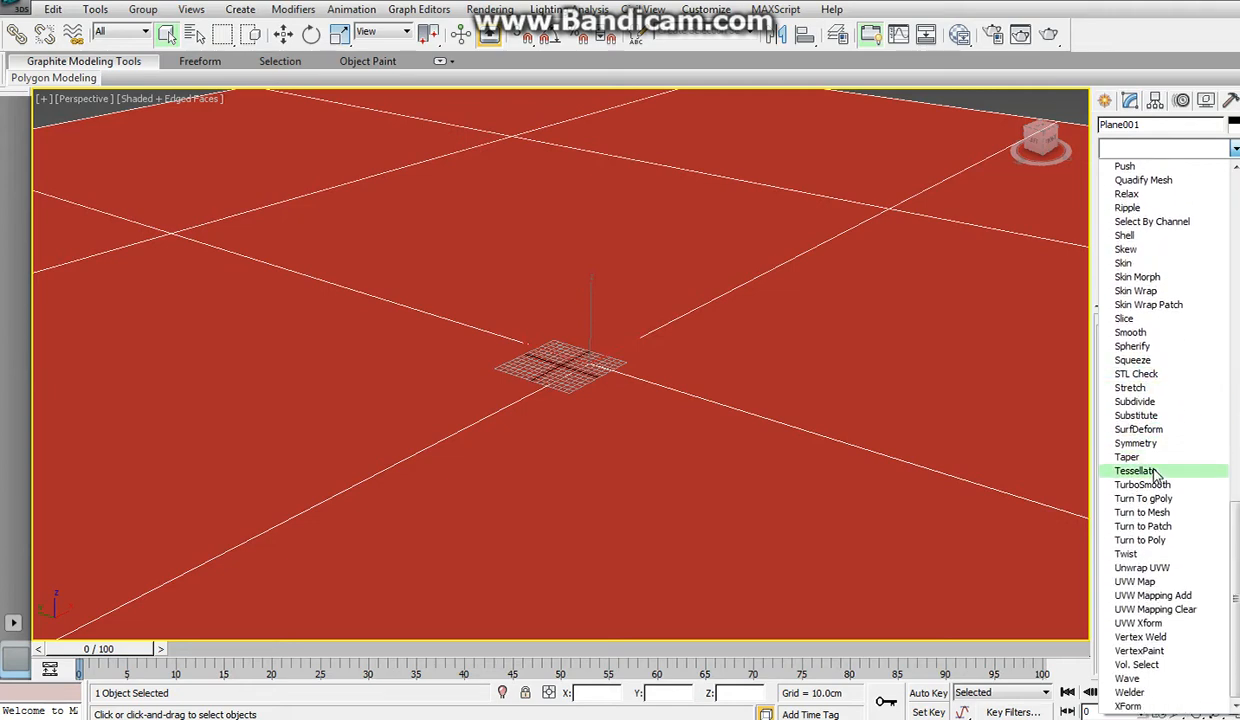
click(1136, 470)
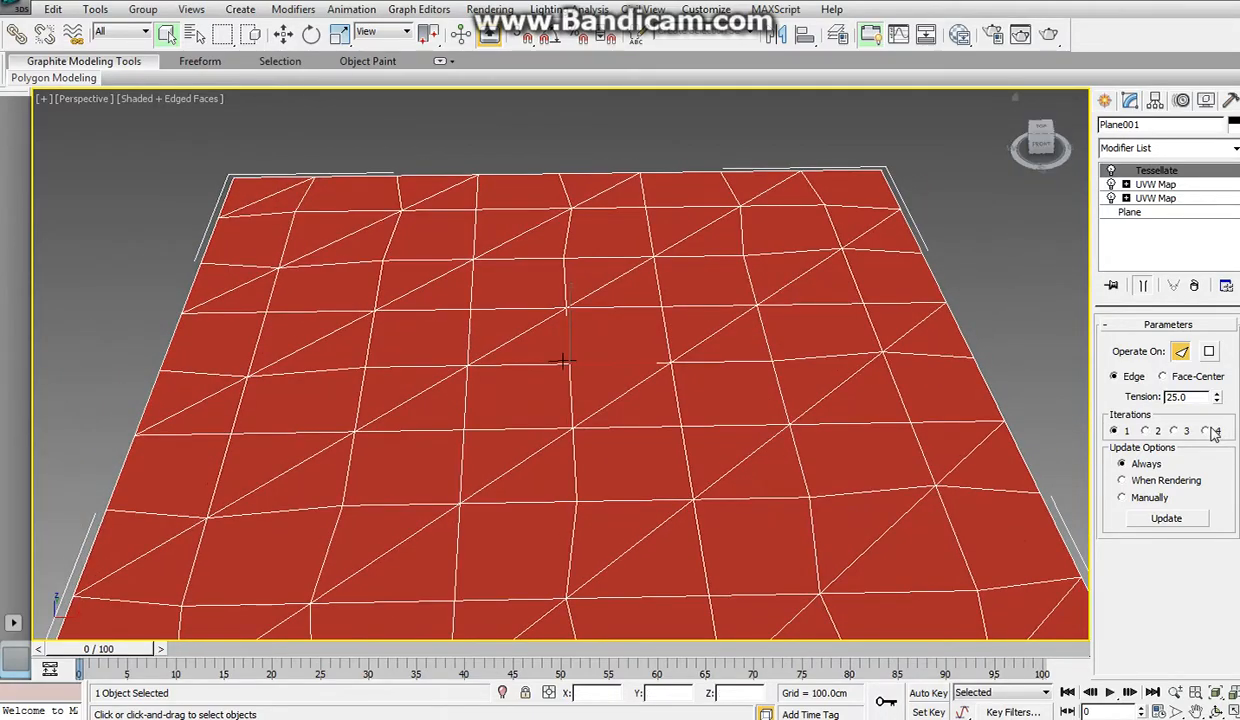
click(1216, 430)
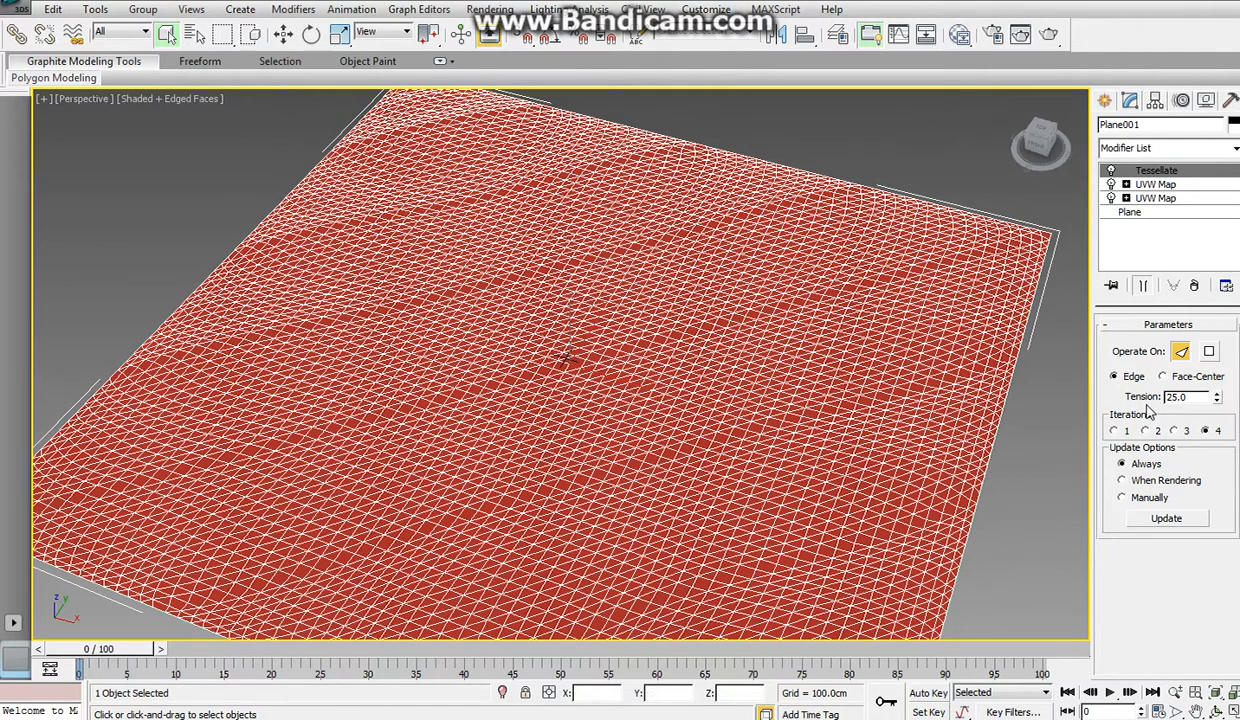
click(1208, 352)
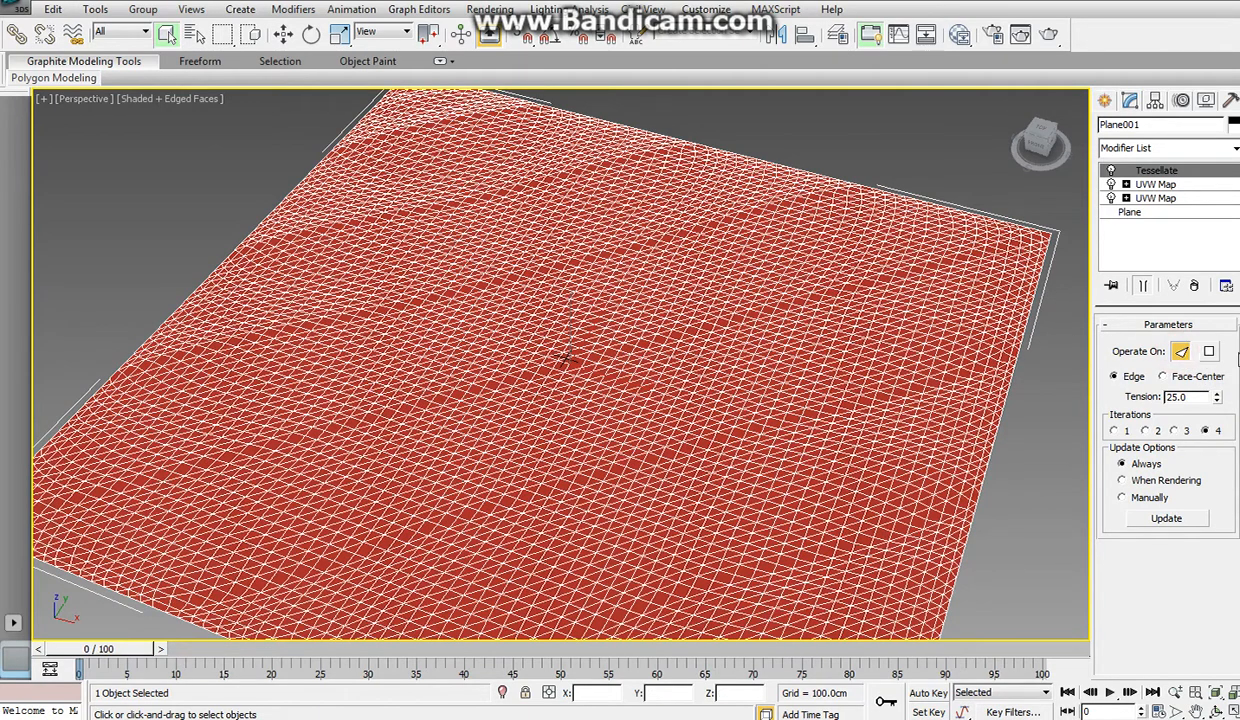
click(1208, 352)
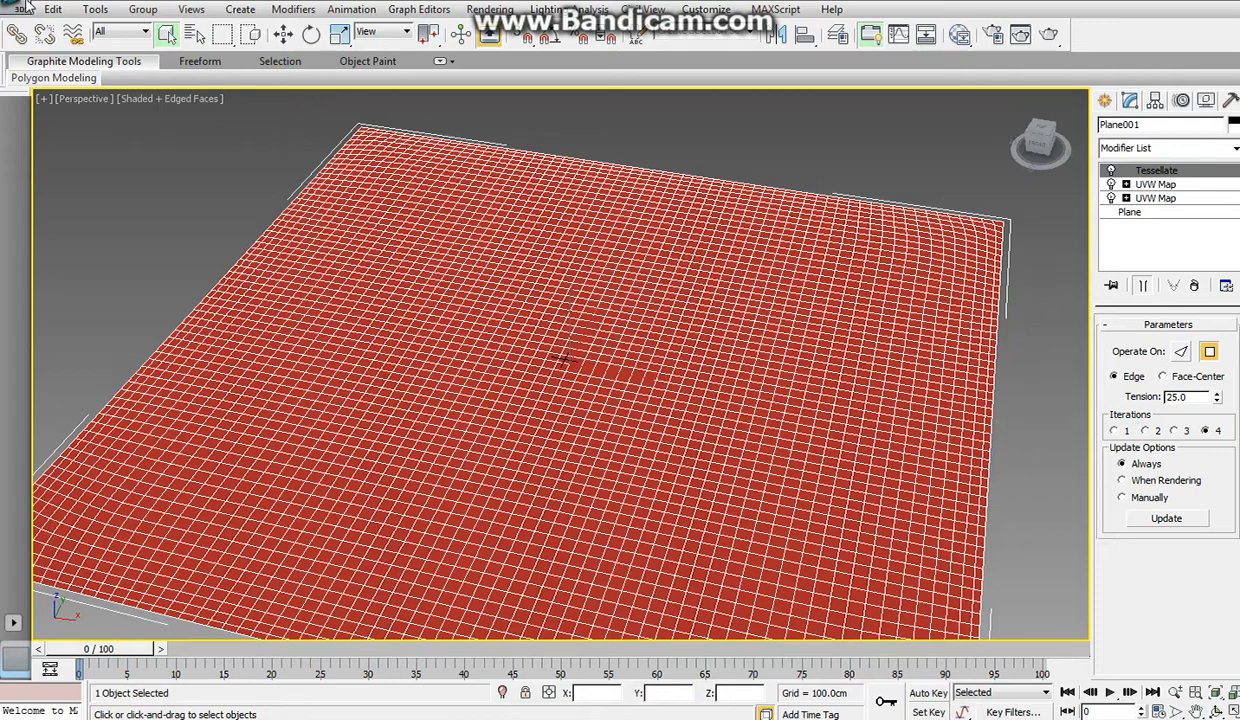
Step: Export the scene as FBX named 4096_Ocean_Plane, replacing the existing file
click(18, 8)
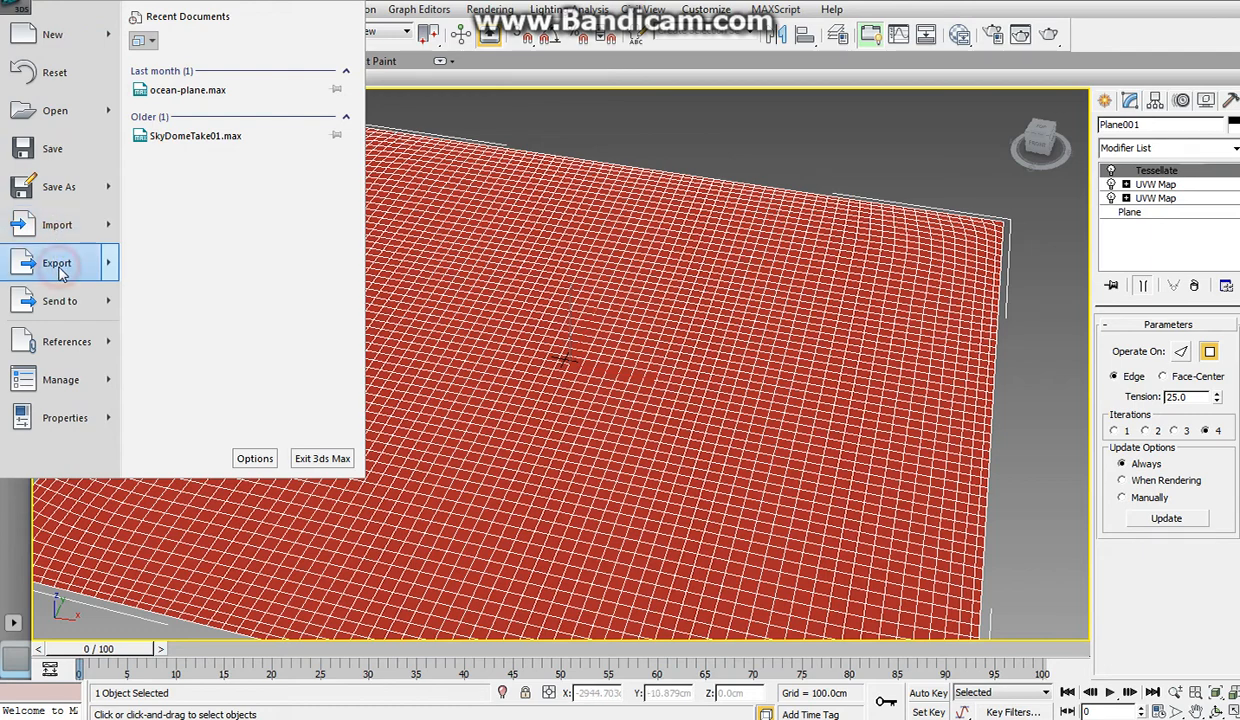
click(56, 262)
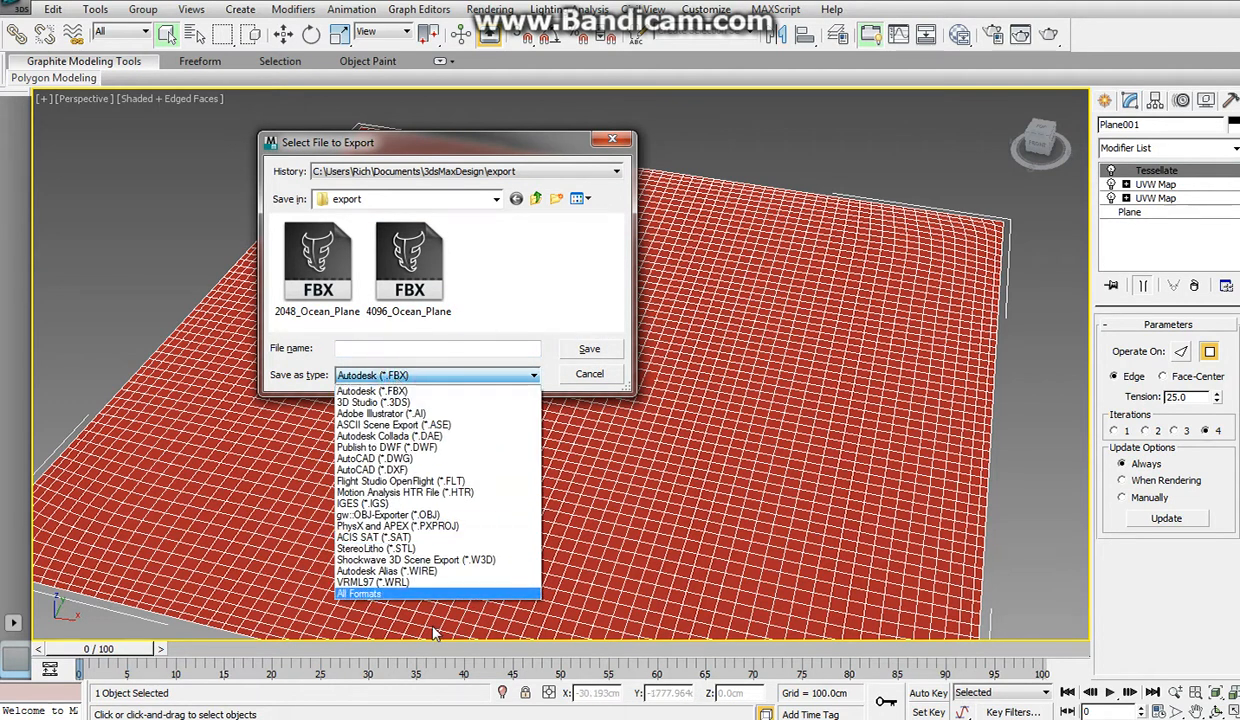
click(436, 376)
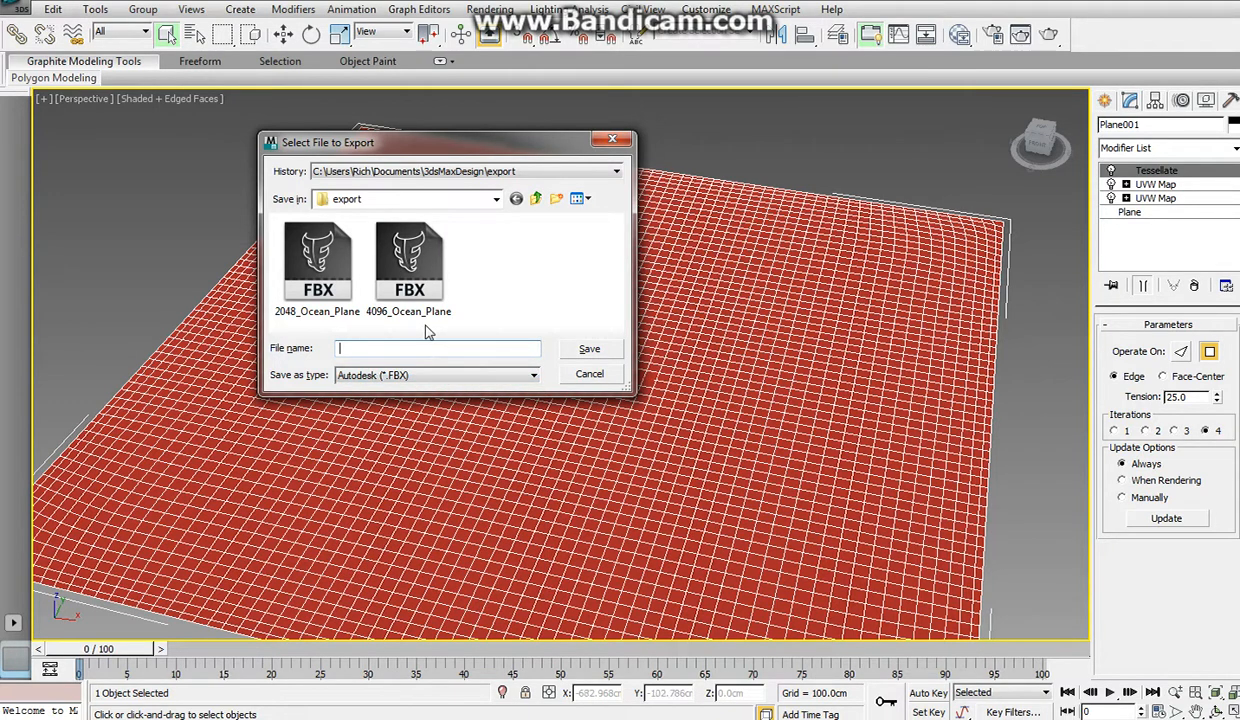
click(408, 260)
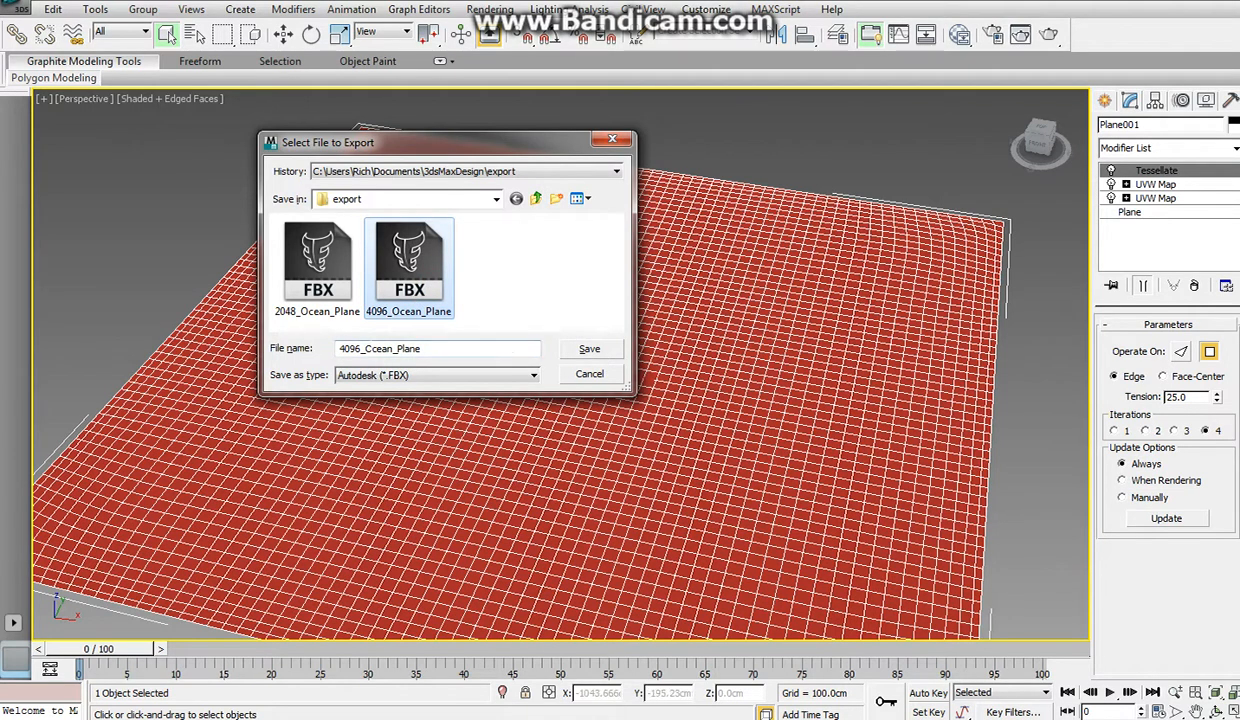
click(588, 348)
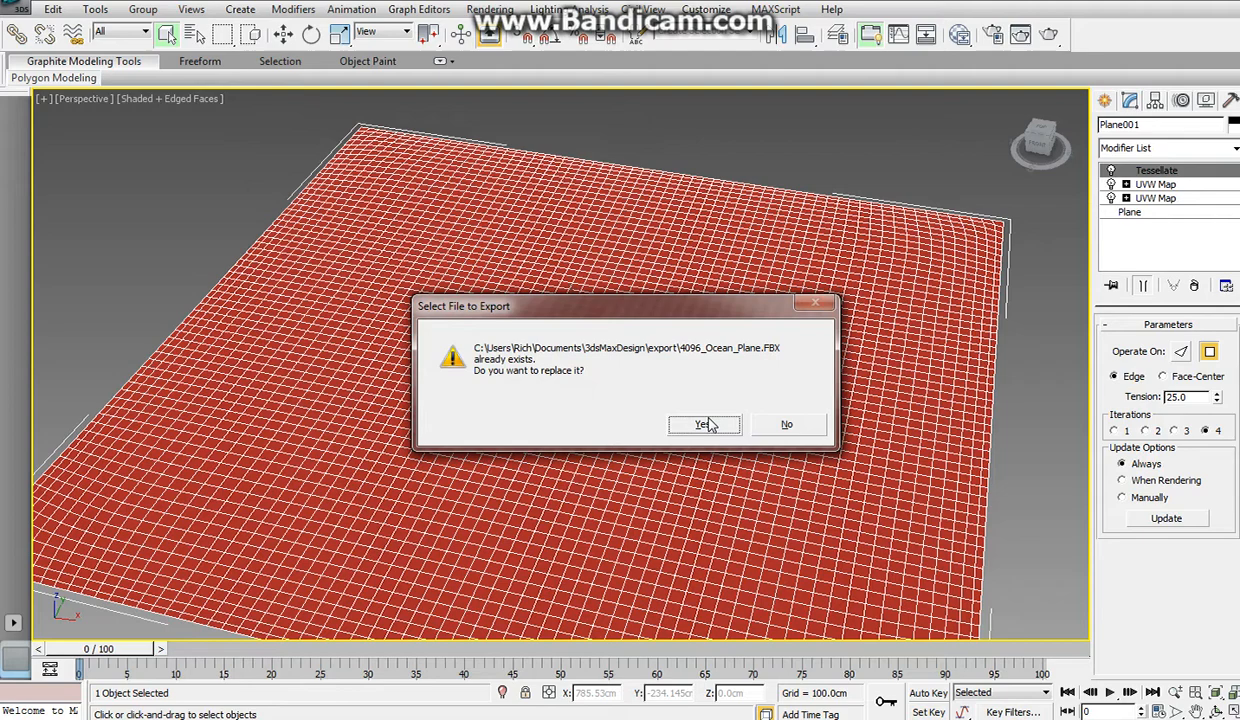
click(700, 424)
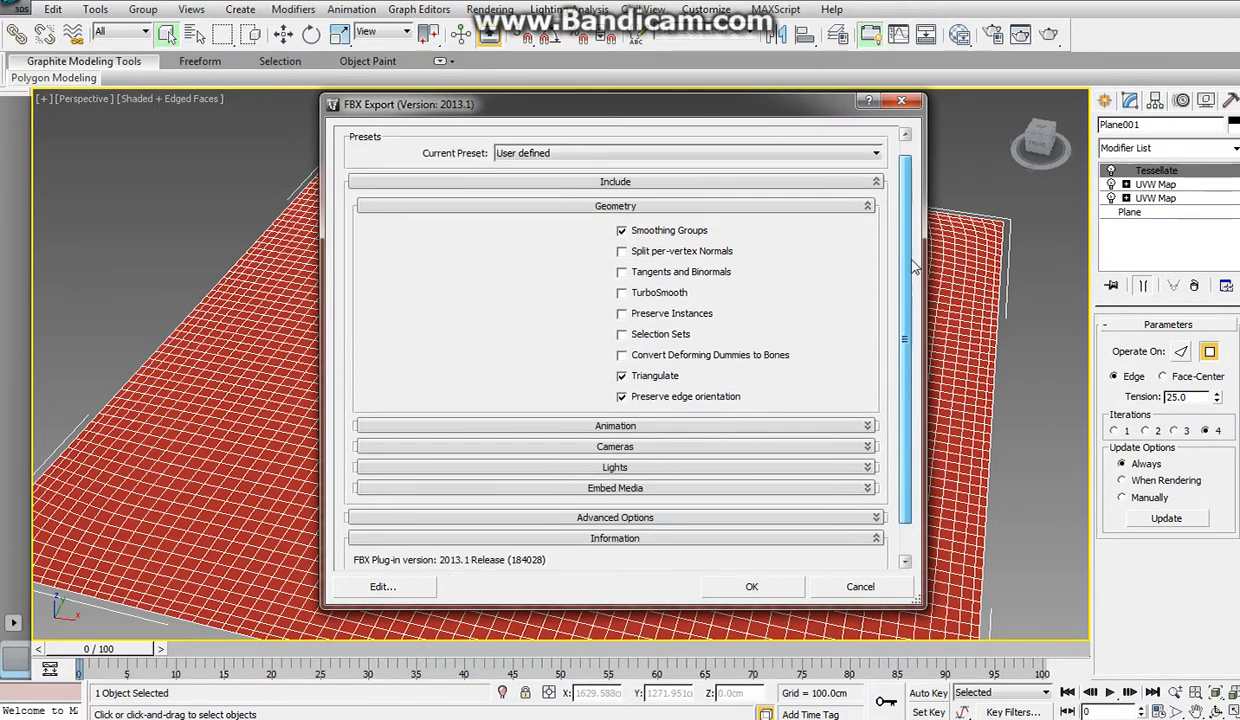
Step: Accept the FBX geometry options with Smoothing Groups and Triangulate checked and write the file
scroll(down, 3)
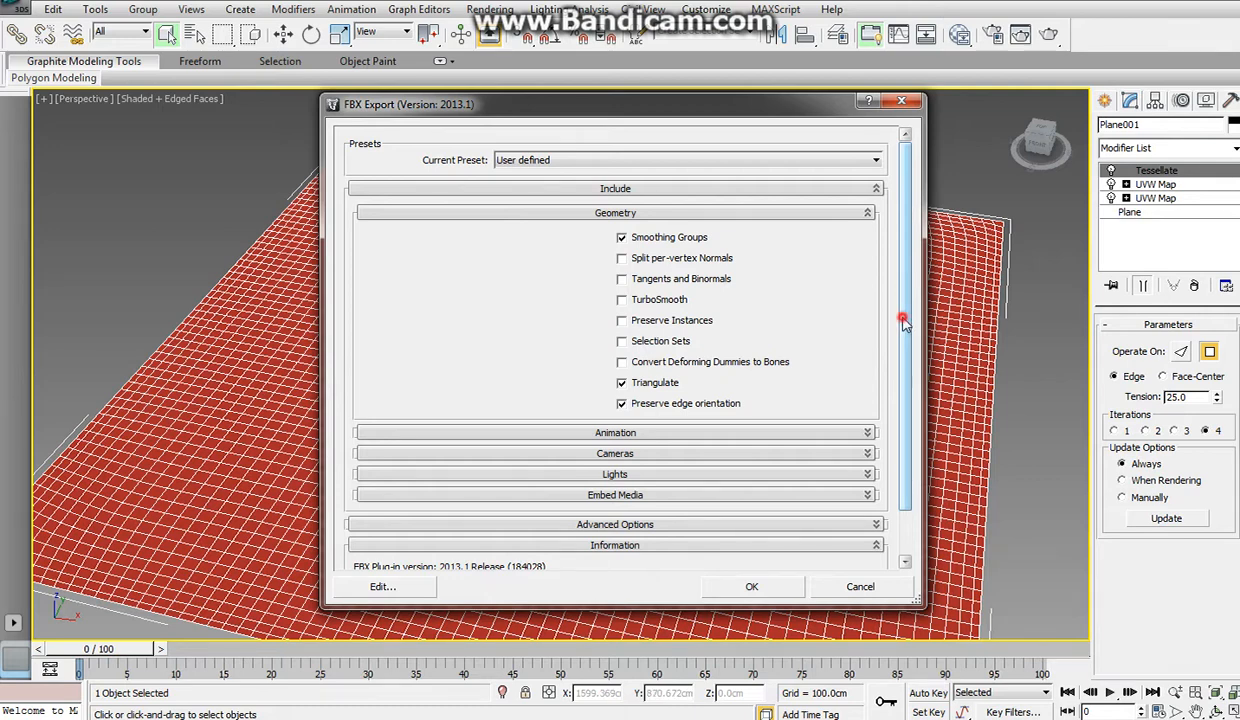
scroll(down, 3)
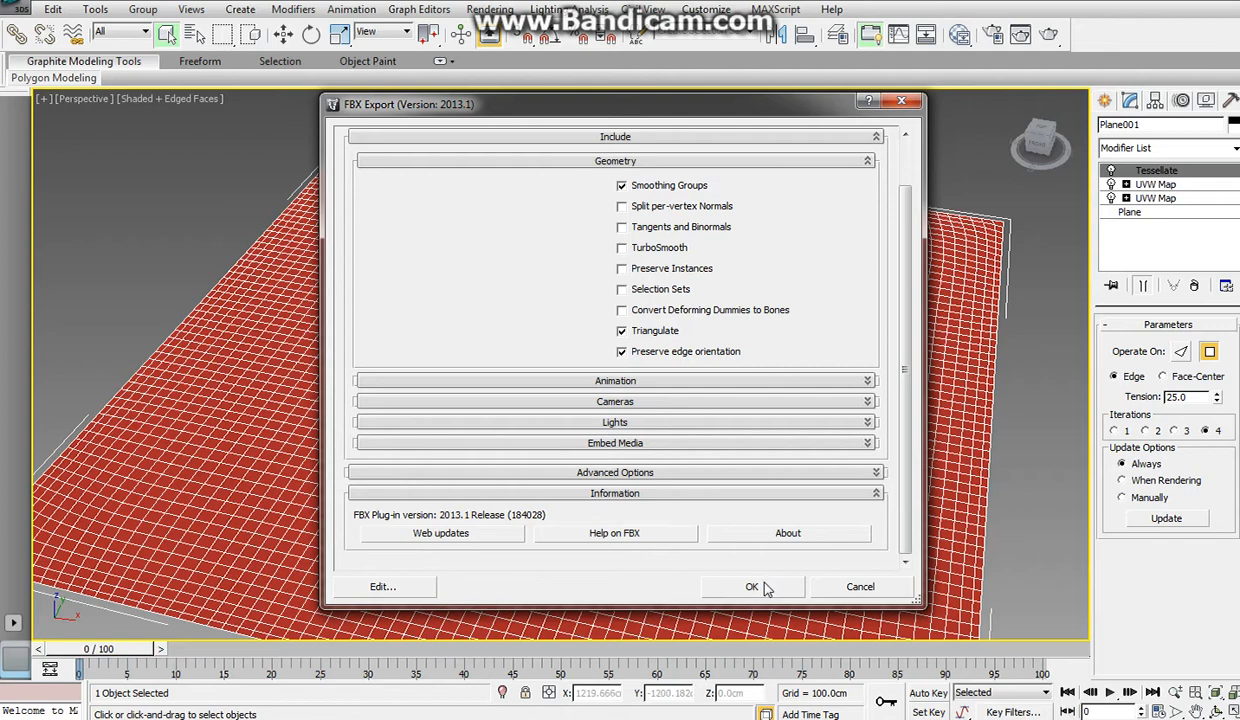
click(752, 586)
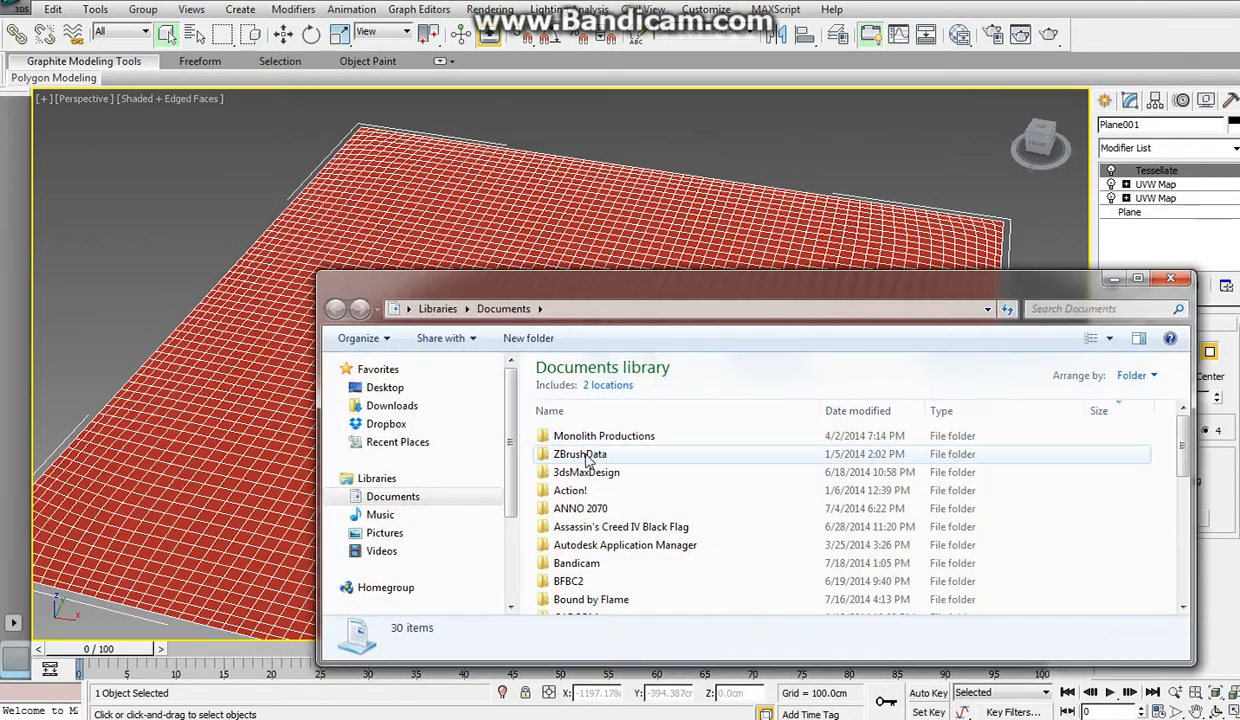
Step: Browse to 3dsMaxDesign/export and pick the 4096_Ocean_Plane FBX for import
double_click(586, 472)
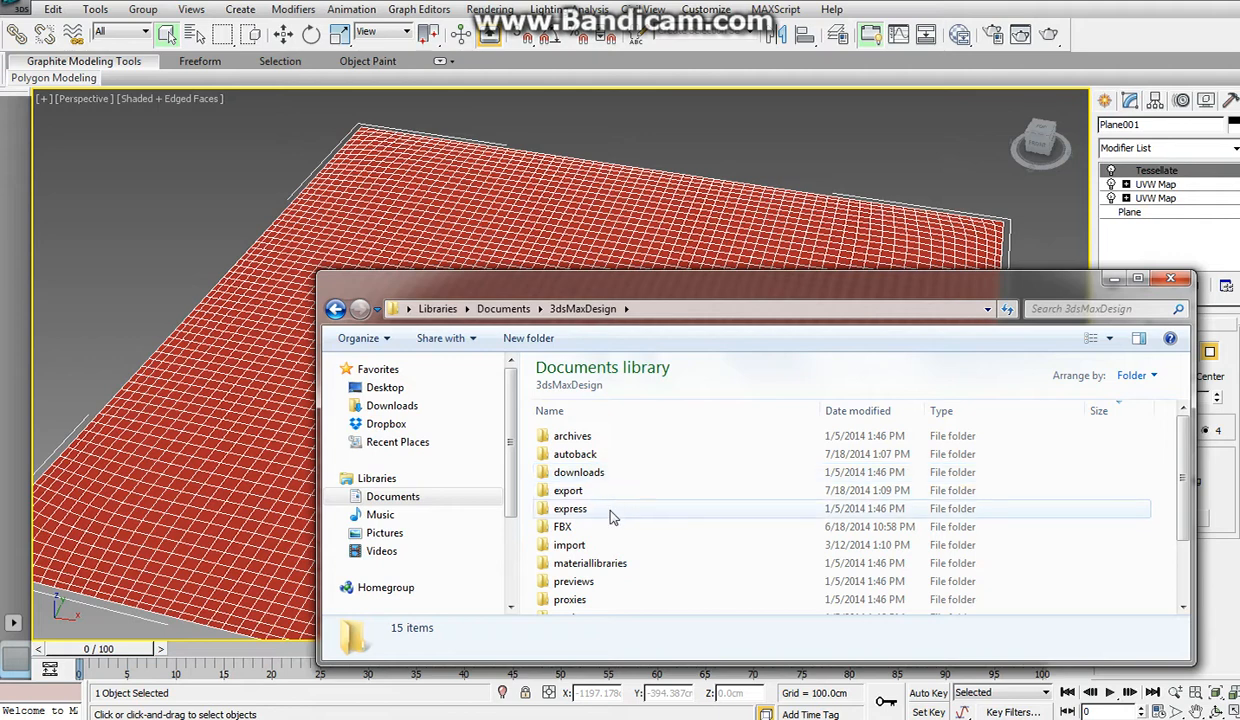
double_click(568, 490)
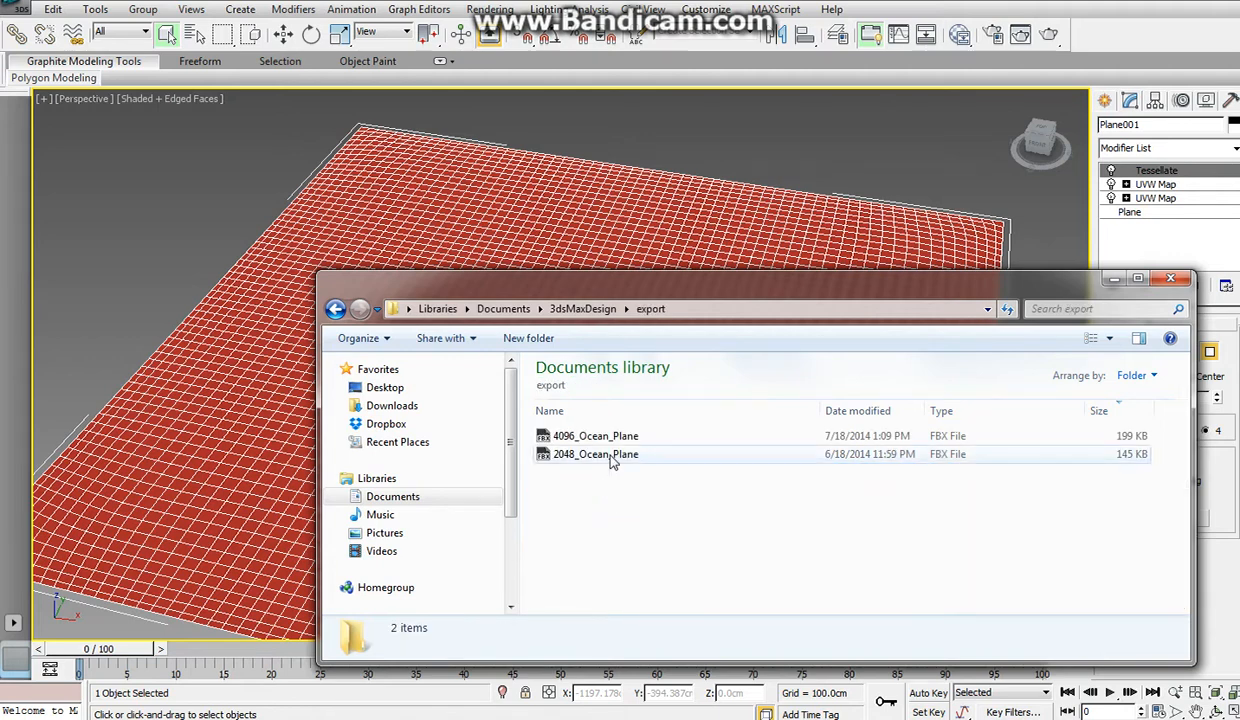
click(596, 436)
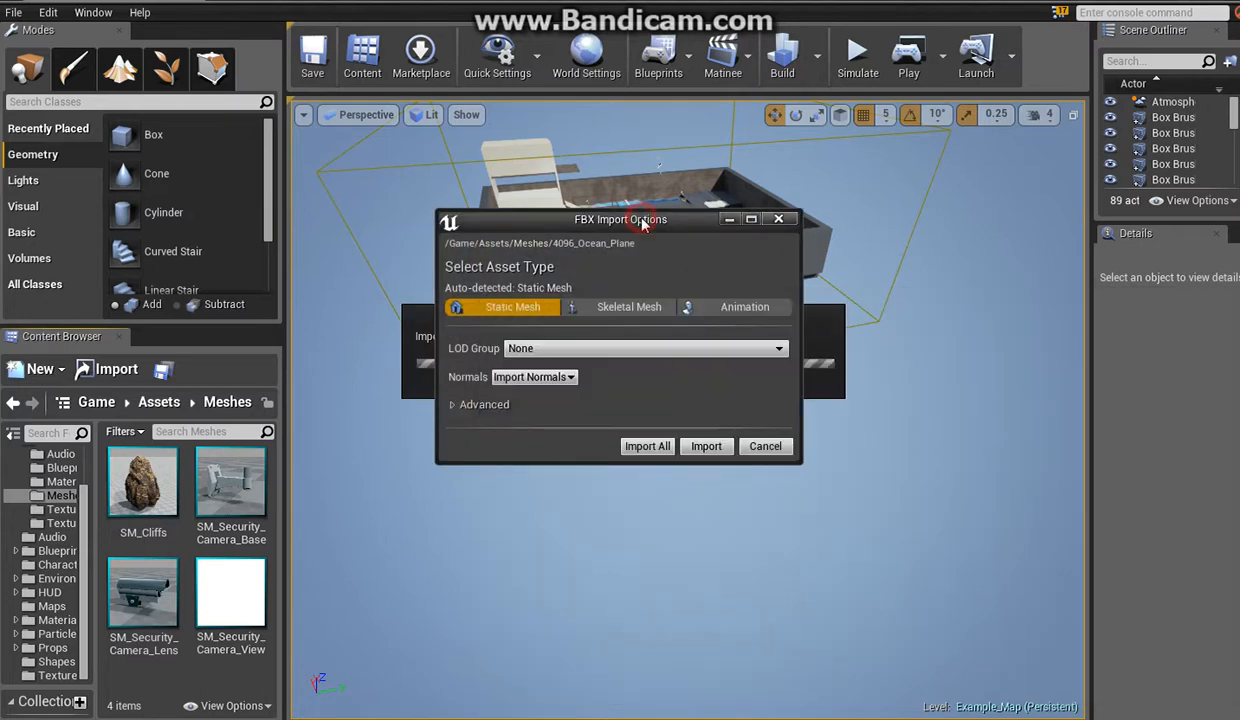
Step: Import 4096_Ocean_Plane as a static mesh, save the project, and open the mesh
click(706, 444)
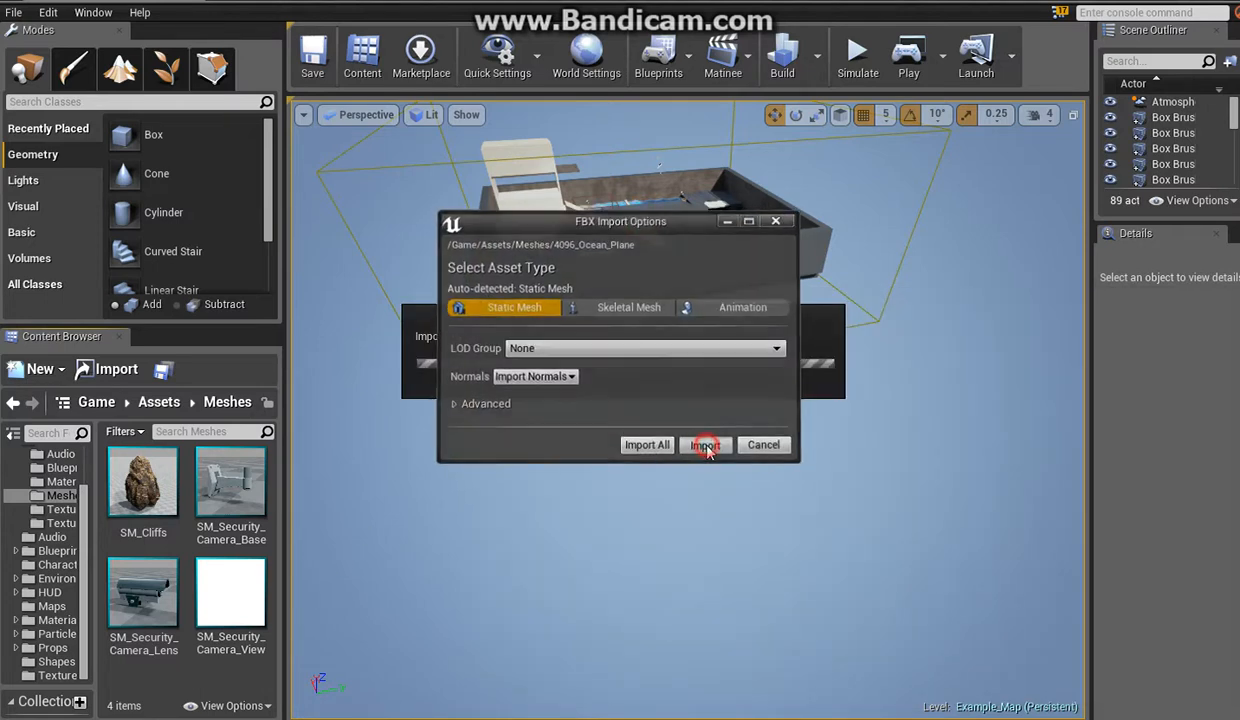
click(706, 444)
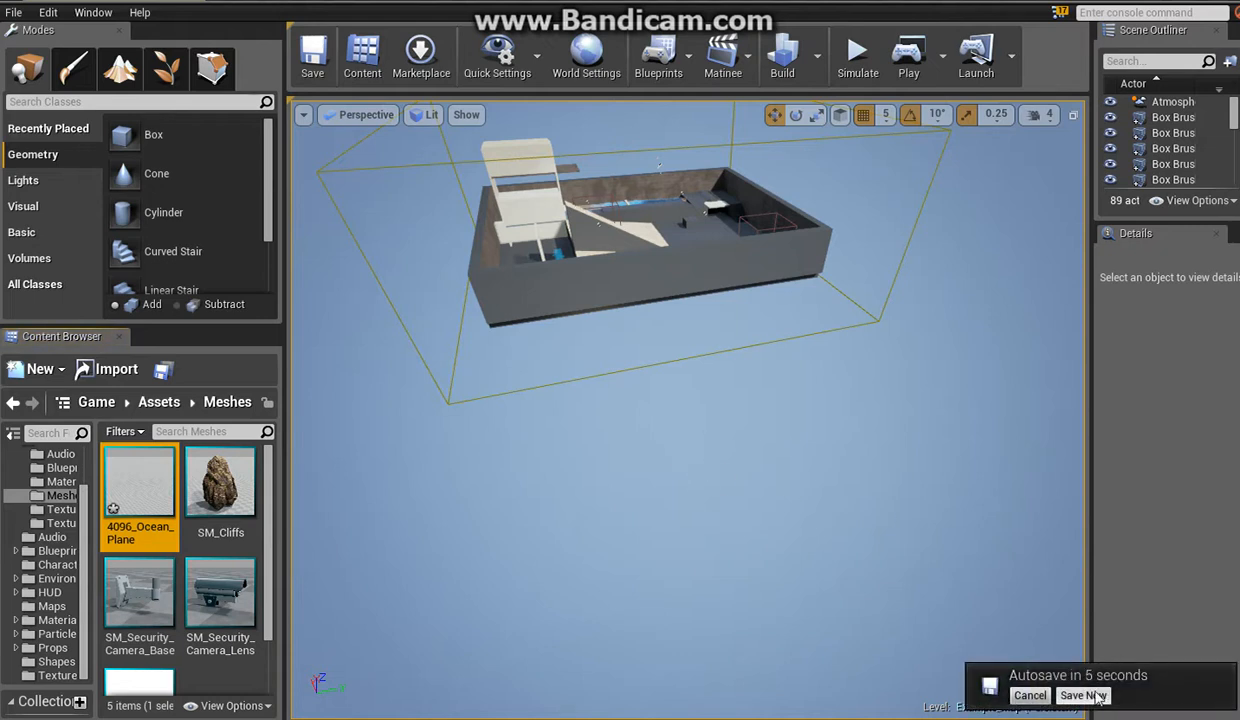
click(1084, 696)
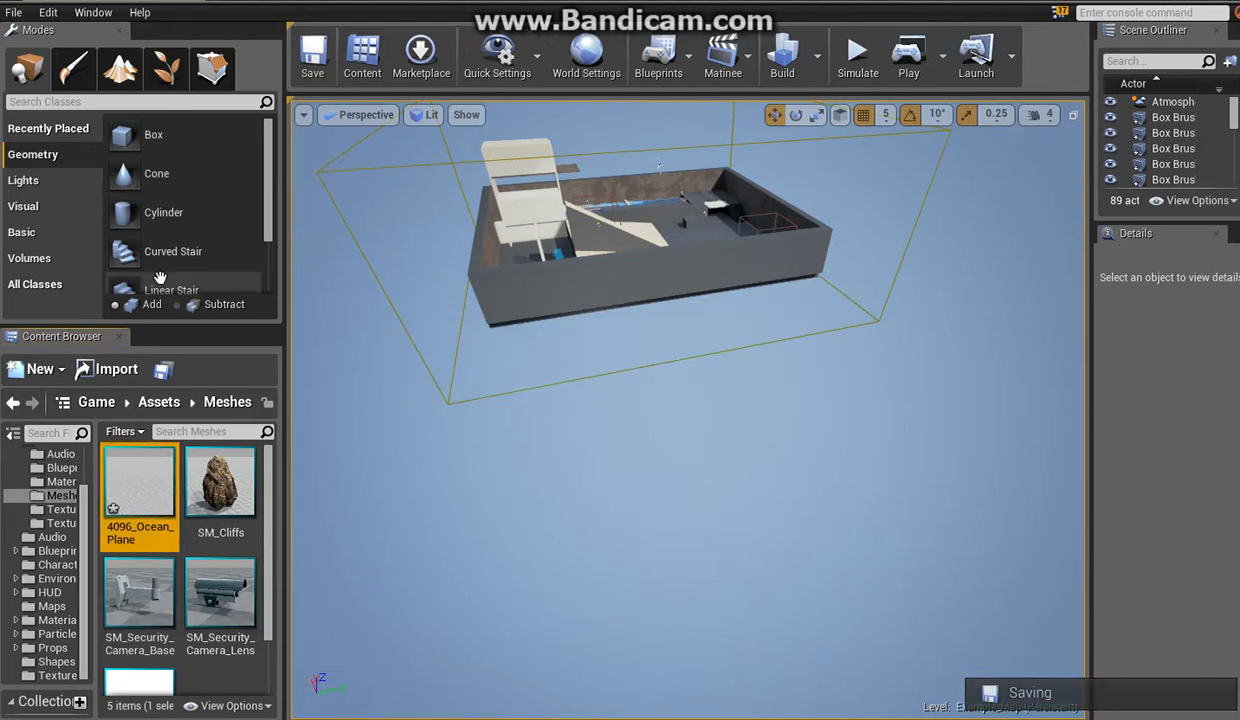
click(14, 12)
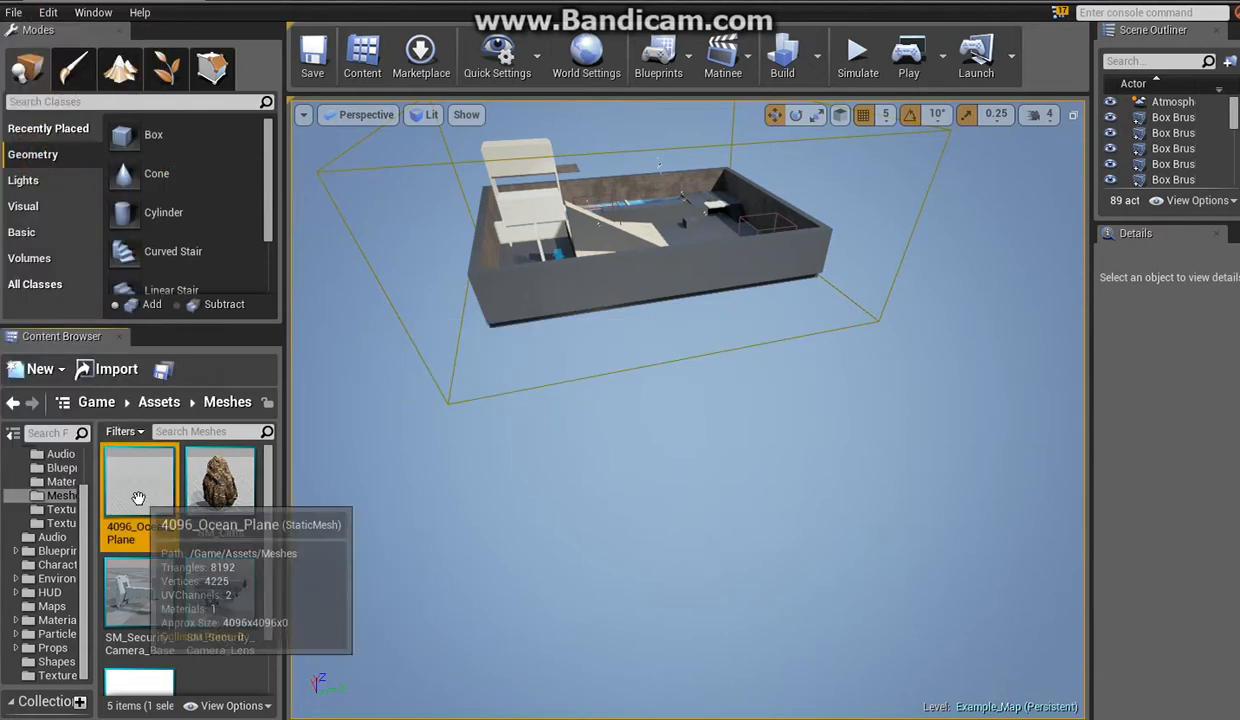
double_click(140, 478)
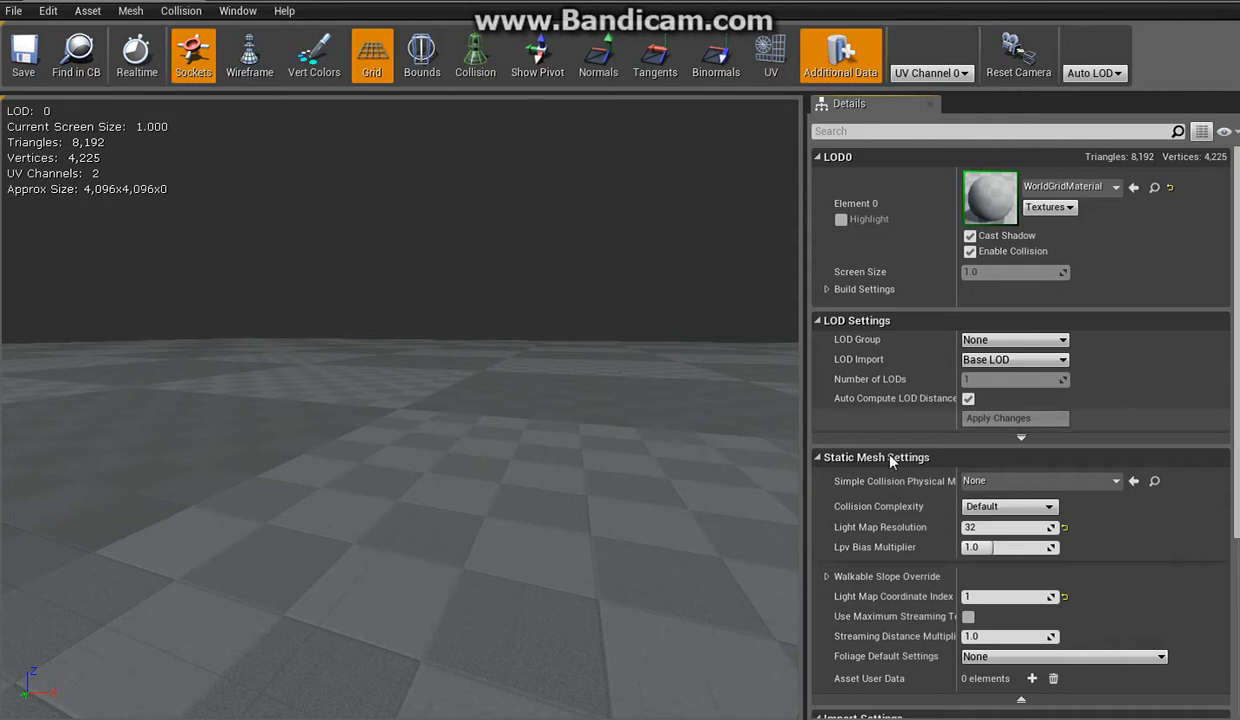
mouse_move(948, 596)
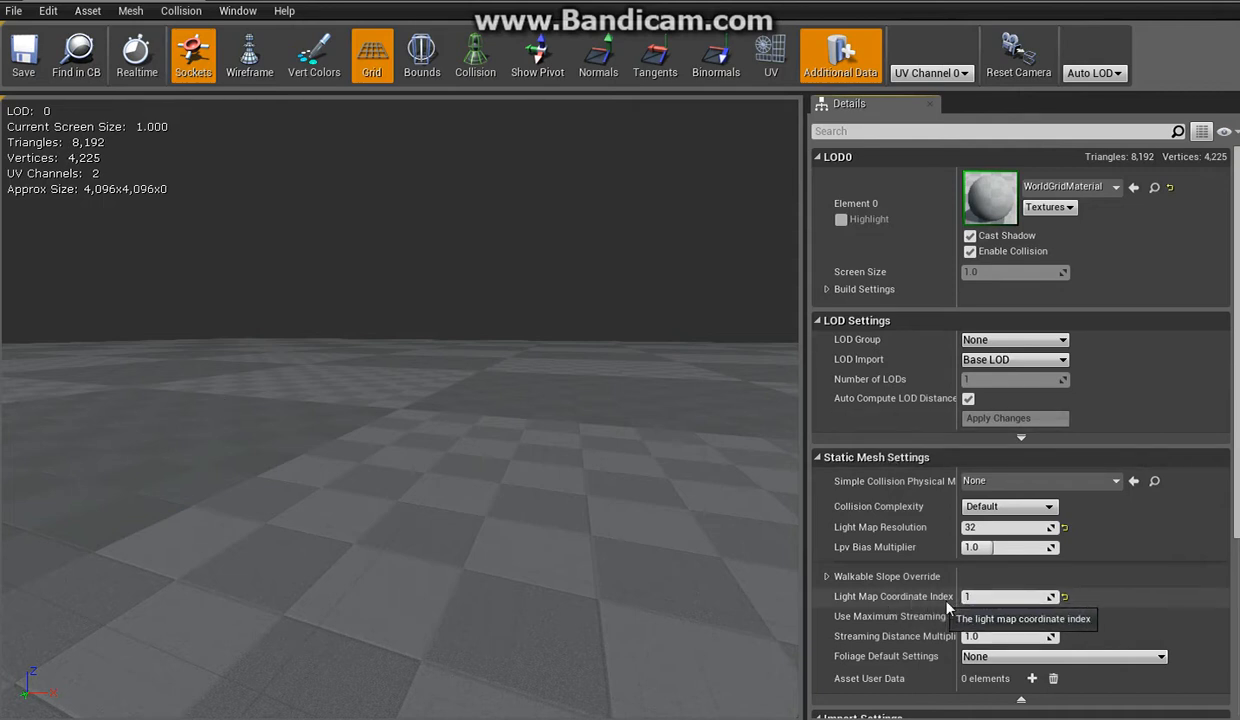
mouse_move(836, 598)
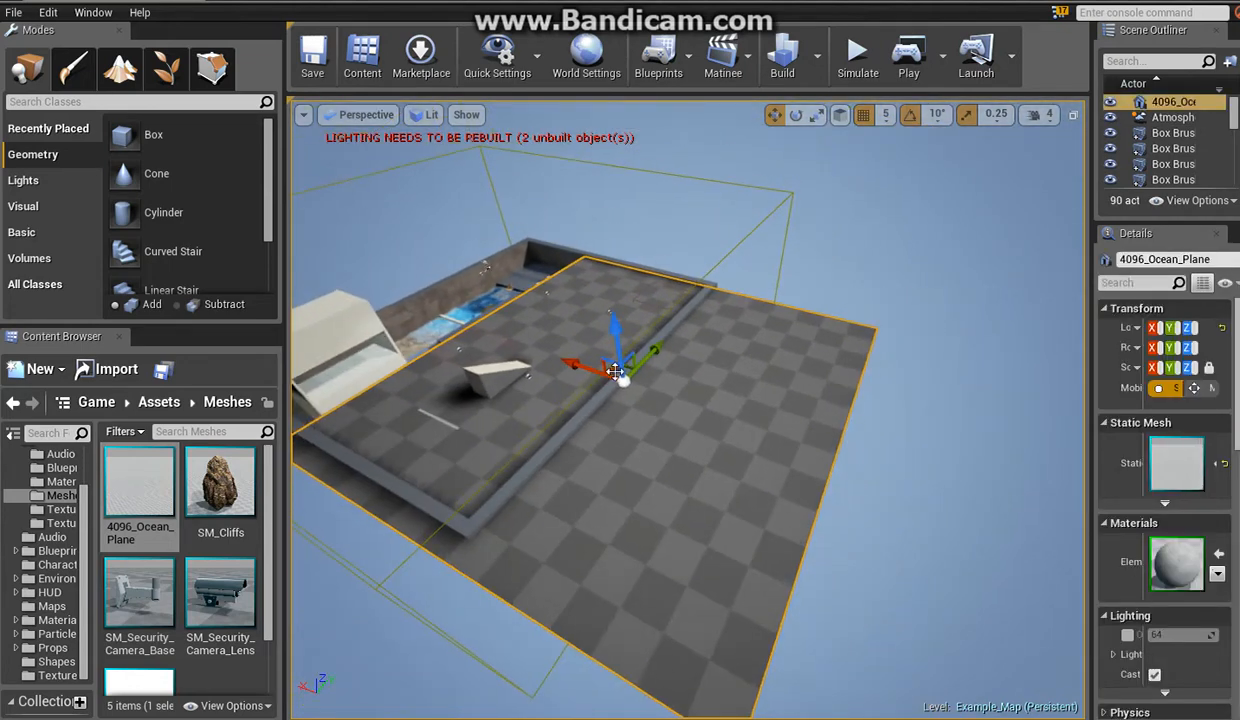
Step: Move the ocean plane beside the level and assign the water material to its mesh
drag(616, 370, 820, 436)
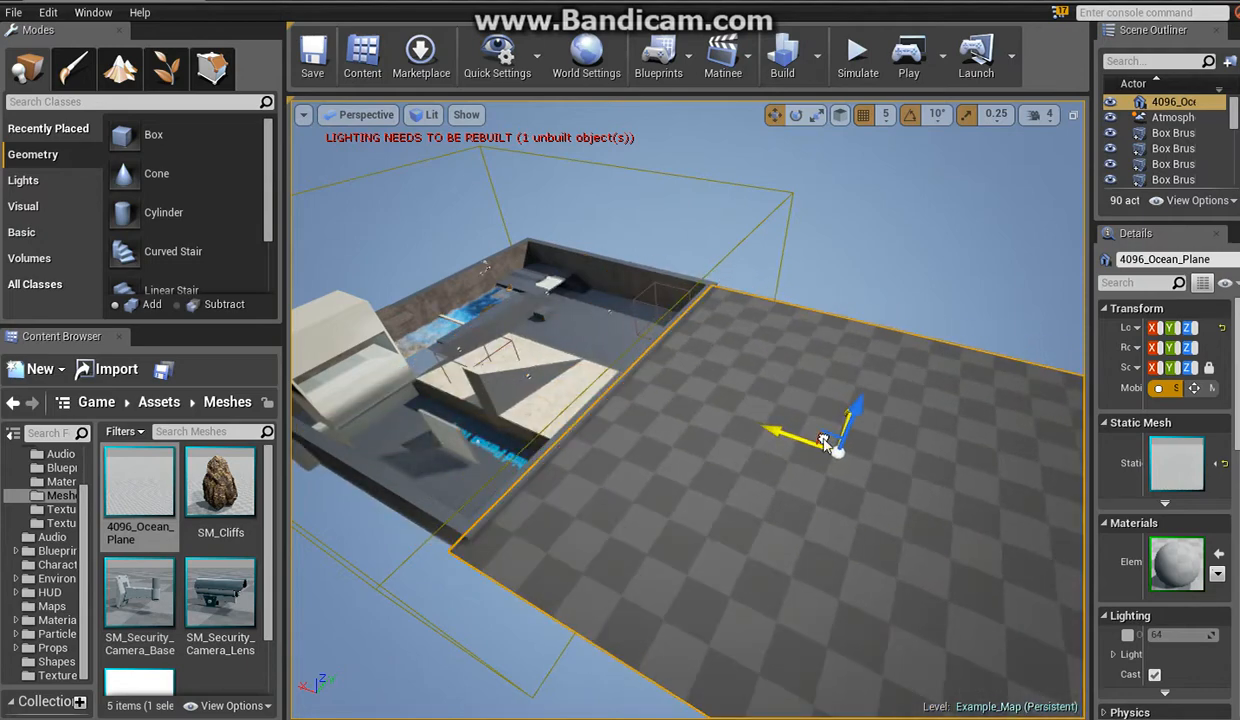
double_click(140, 484)
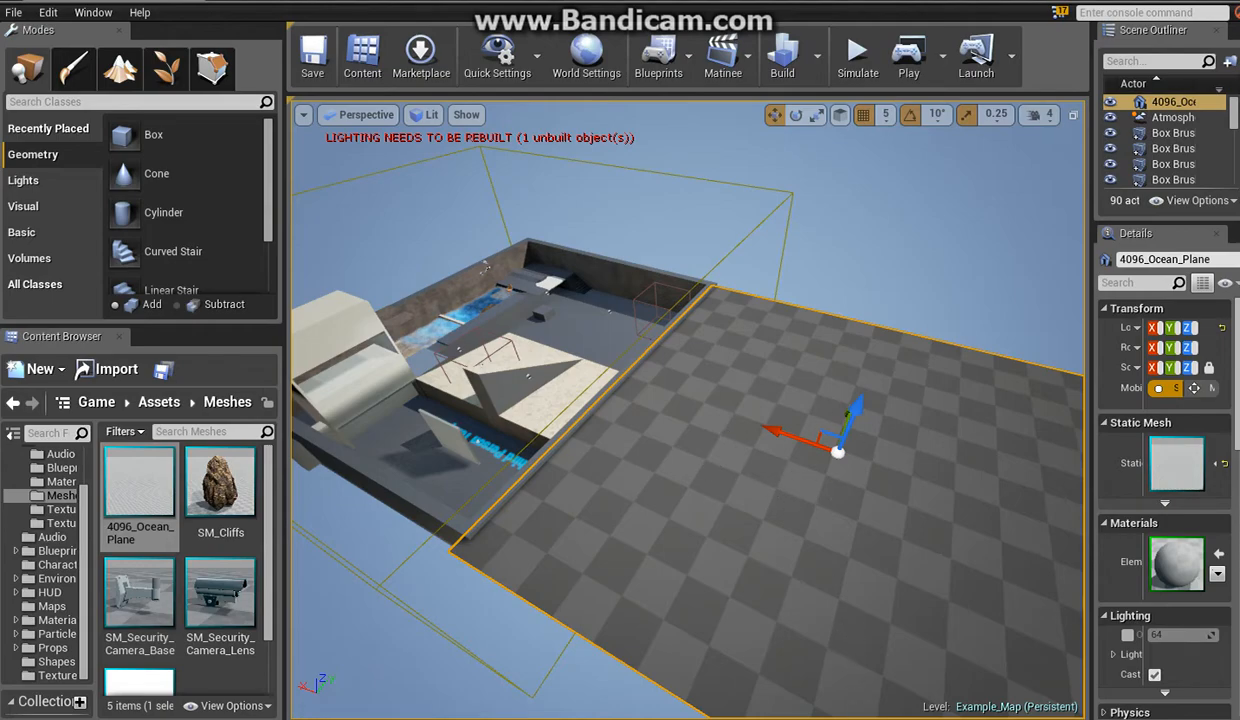
double_click(140, 482)
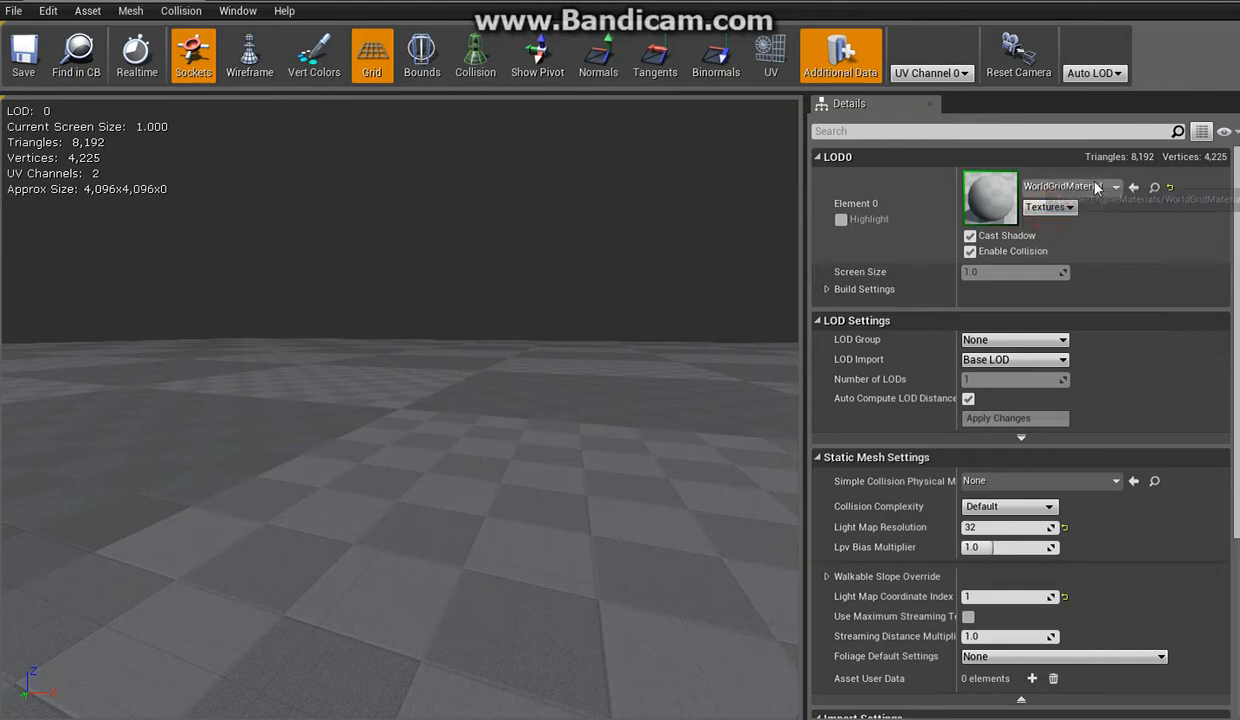
click(1116, 188)
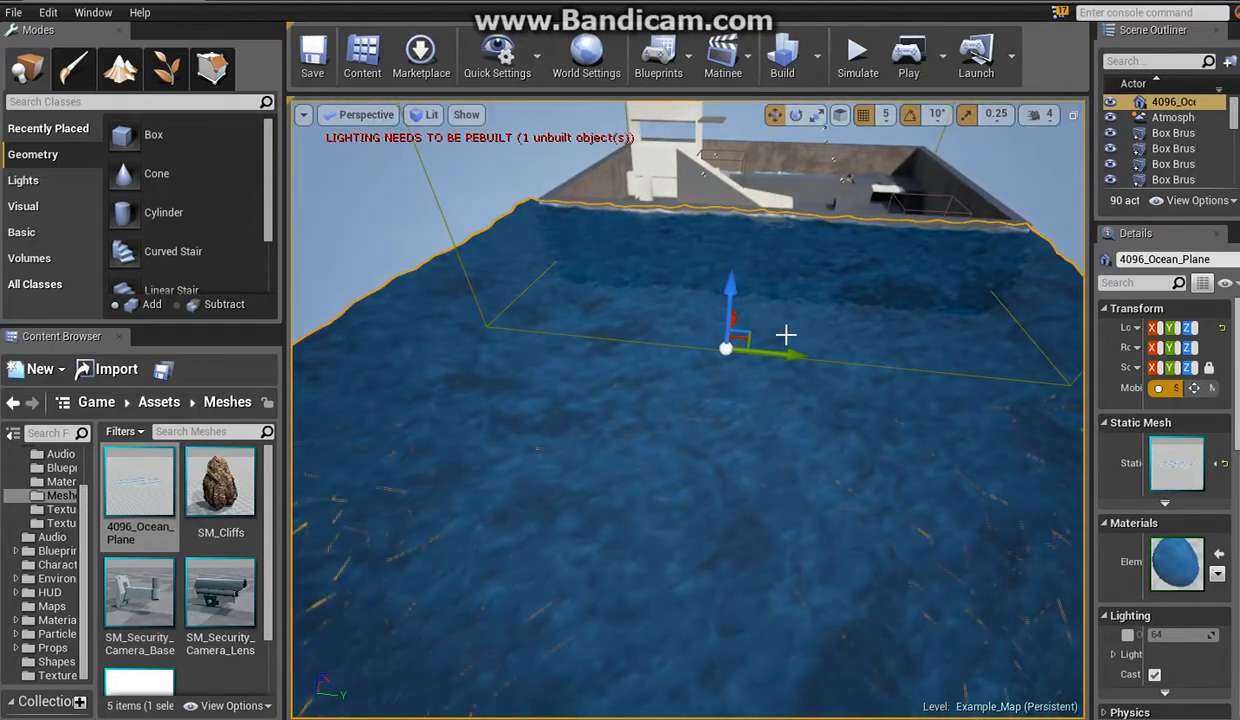
mouse_move(908, 52)
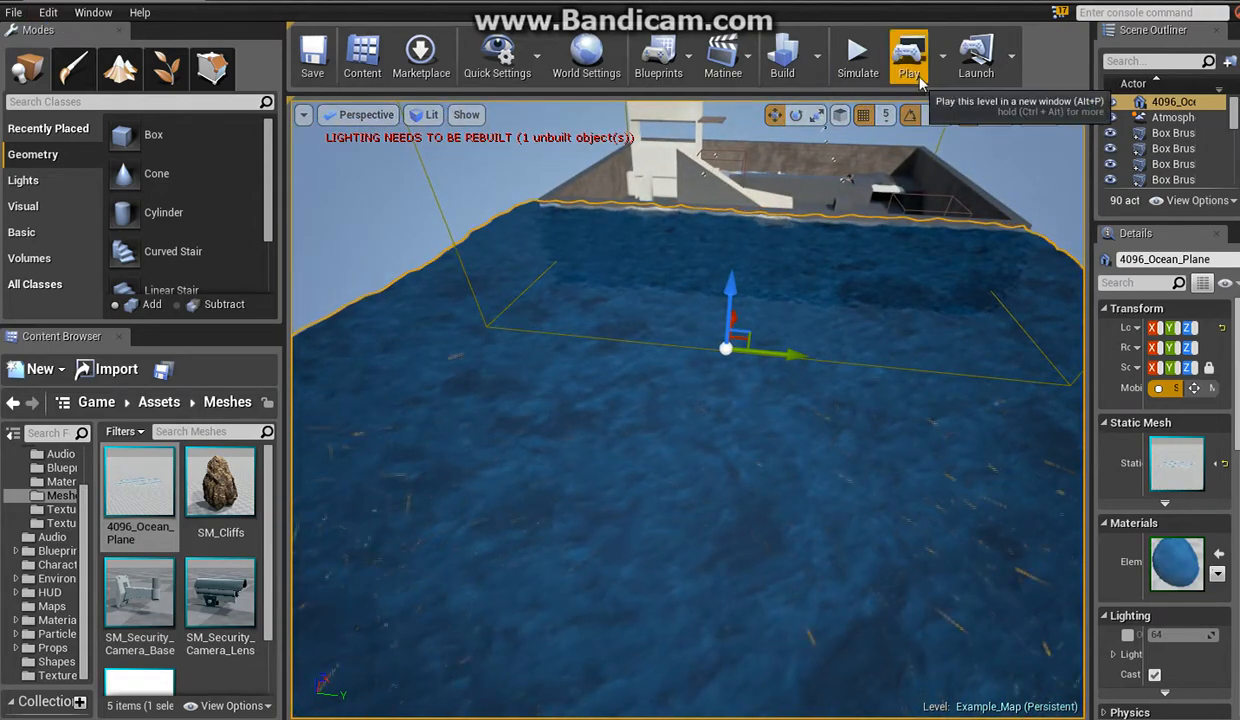
Step: Run Build Lighting Only for the level
click(782, 56)
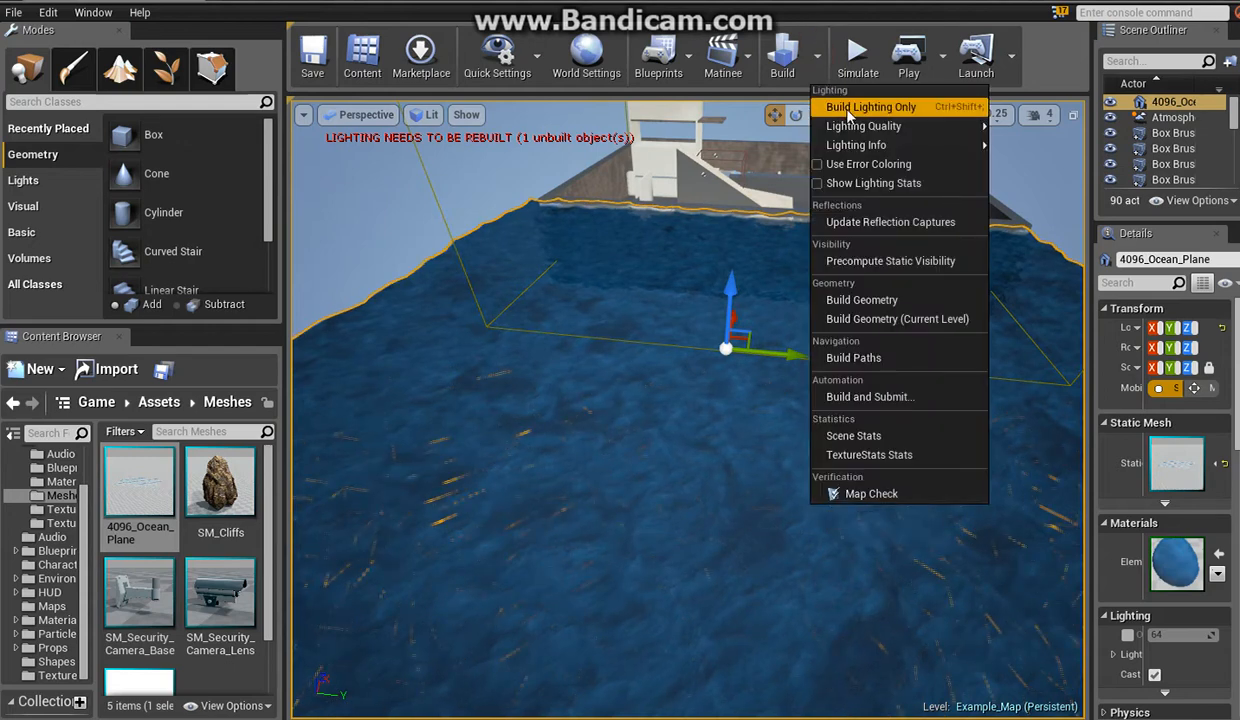
click(870, 106)
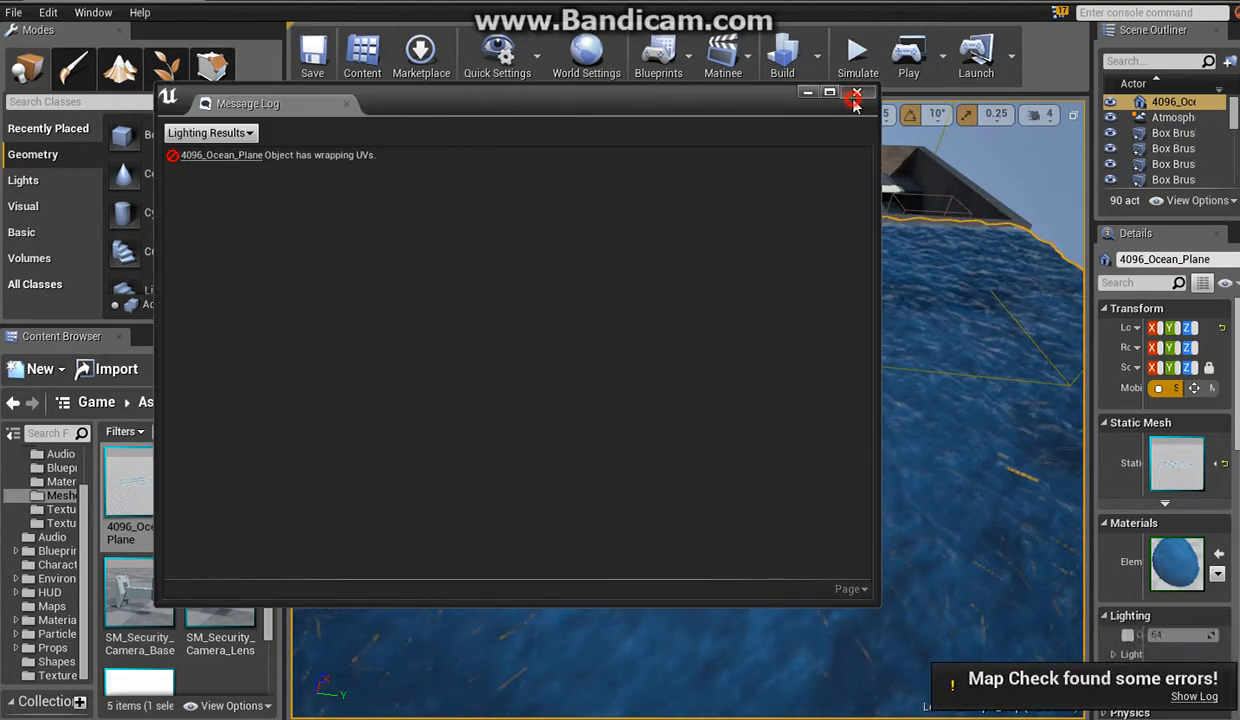
Step: Dismiss the Message Log and look across the lit ocean water toward the ship
click(856, 92)
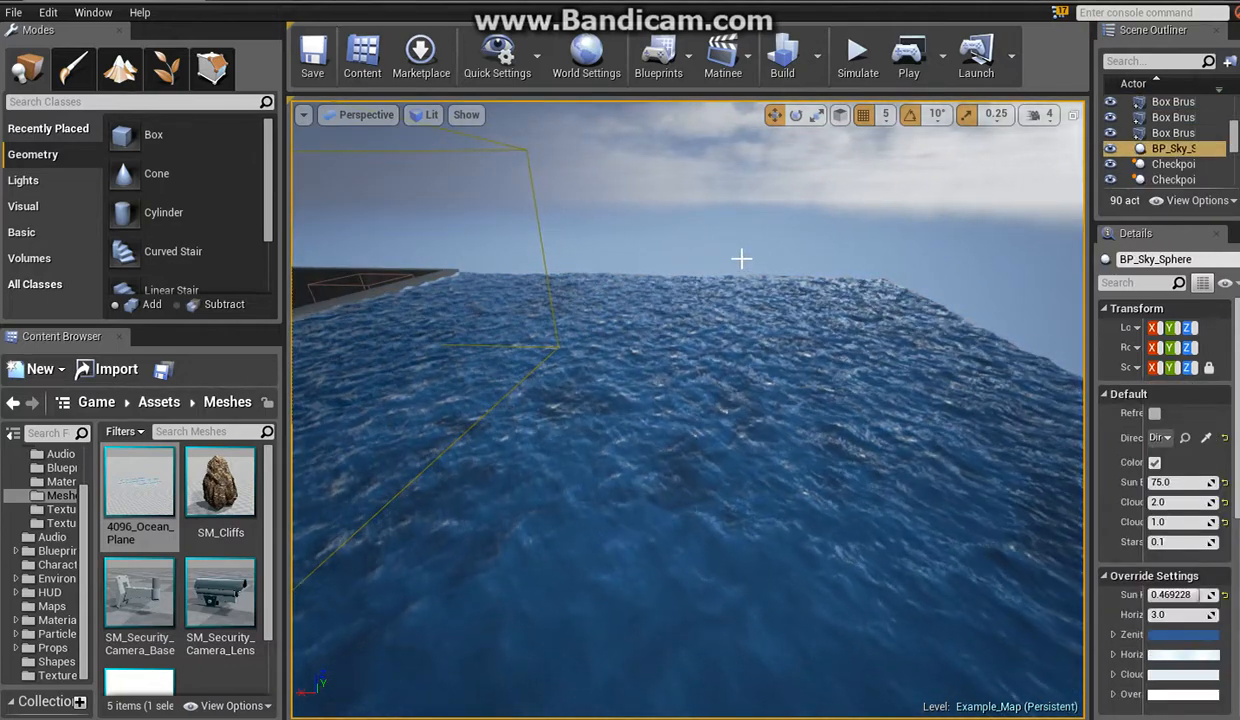
drag(740, 260, 784, 308)
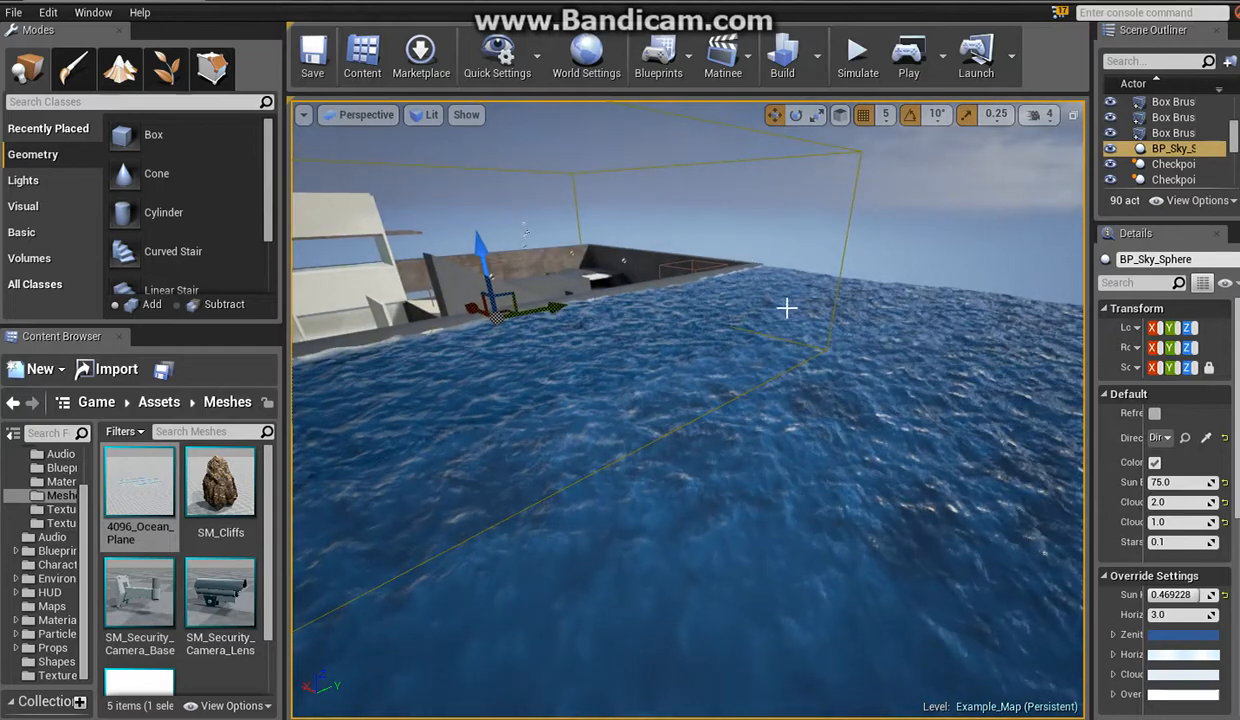